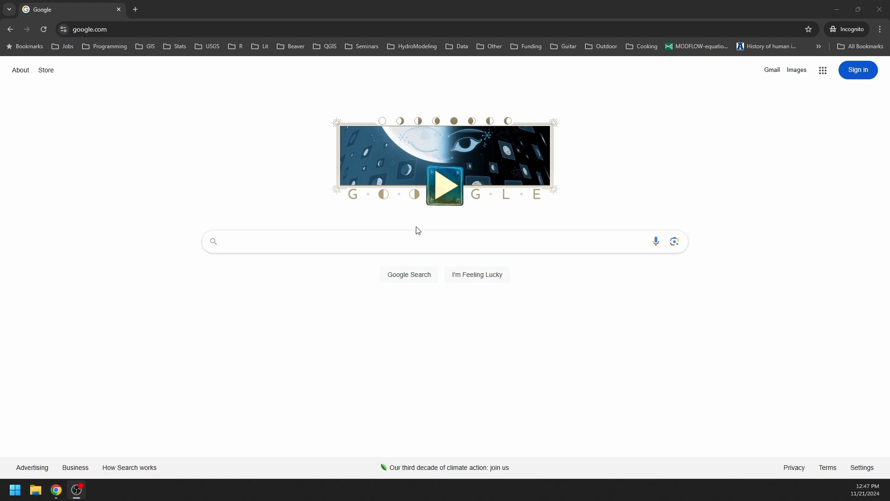
Search Google for 'qgis' to bring up the official QGIS site and download link.
click(417, 241)
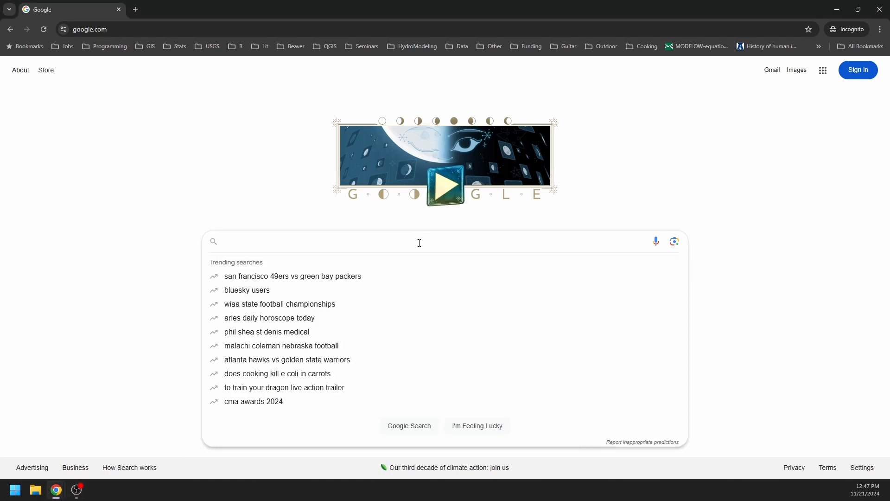
text(qu)
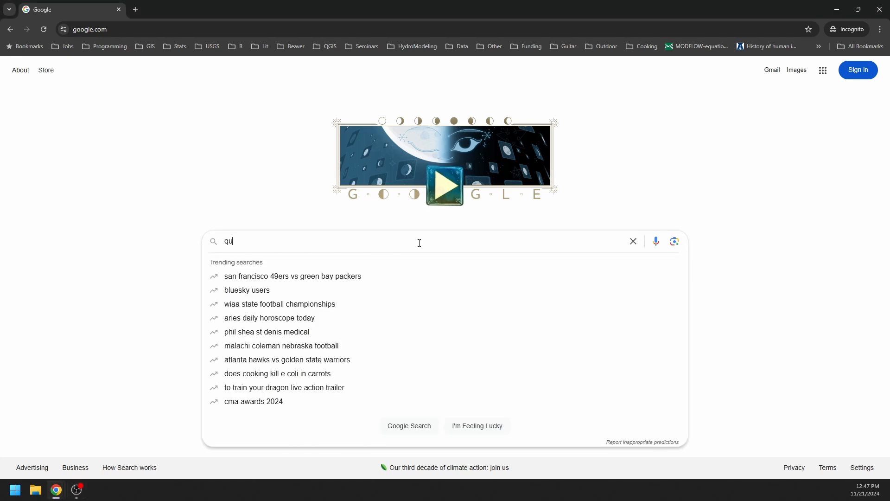
text(qgis)
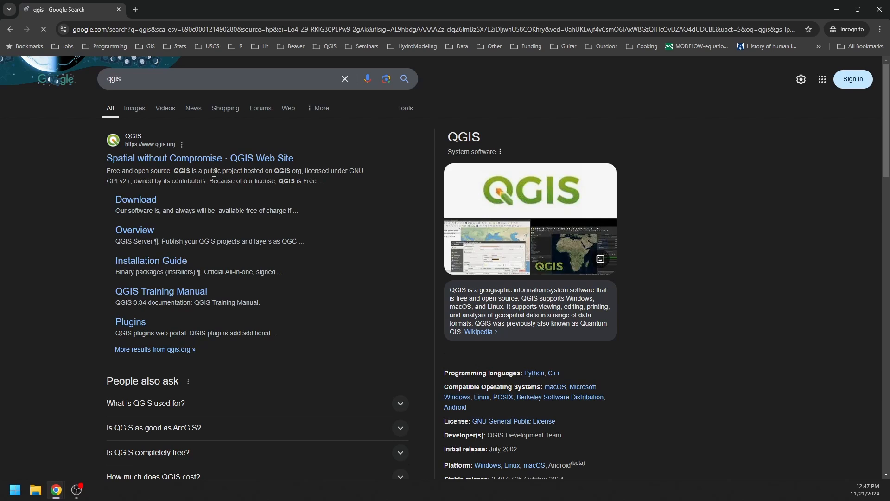
click(136, 200)
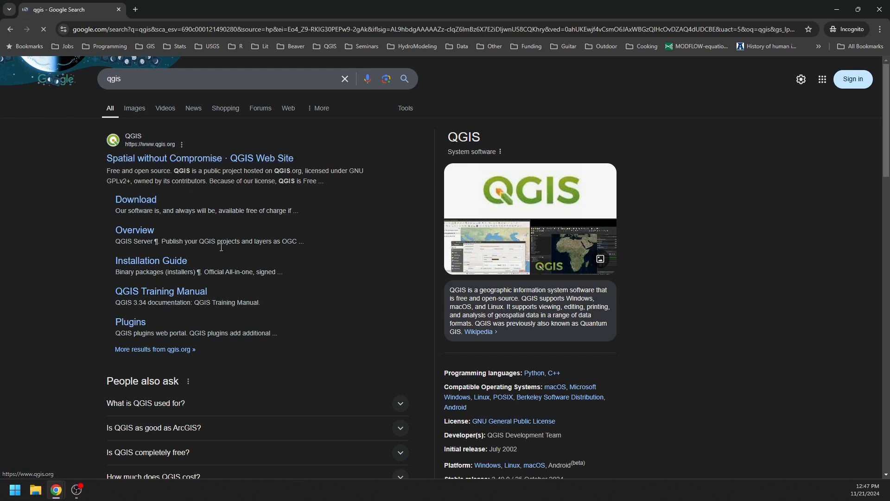
mouse_move(235, 275)
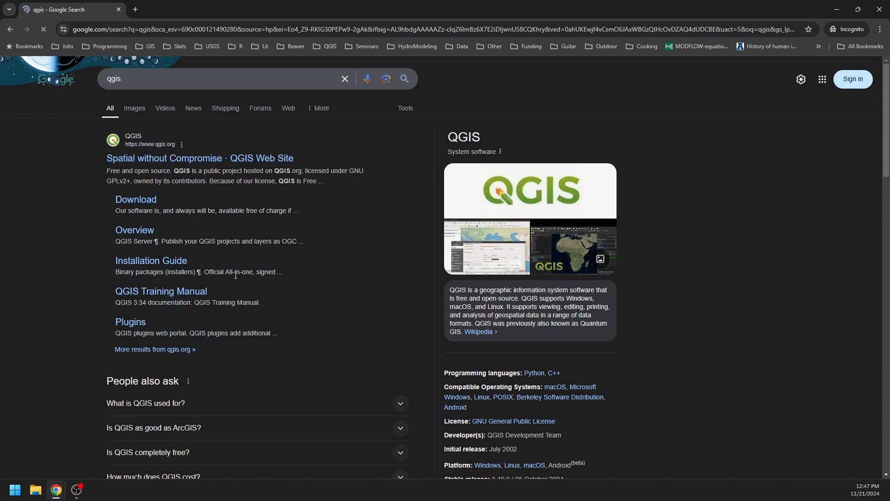
mouse_move(241, 260)
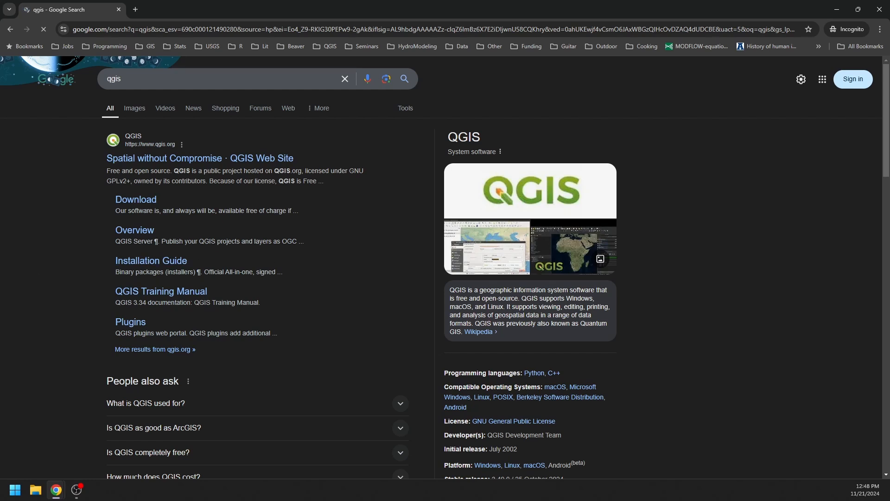
Reach the QGIS download page and skip the donation notice to see the installers.
click(135, 199)
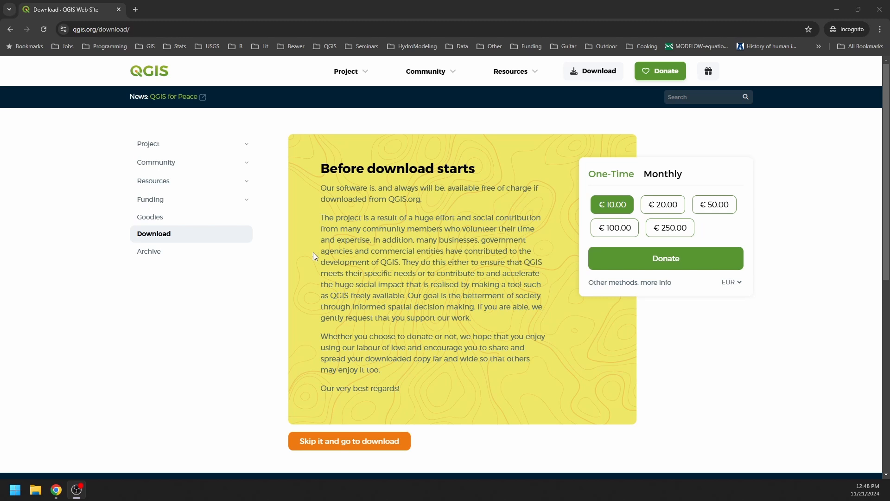
mouse_move(187, 254)
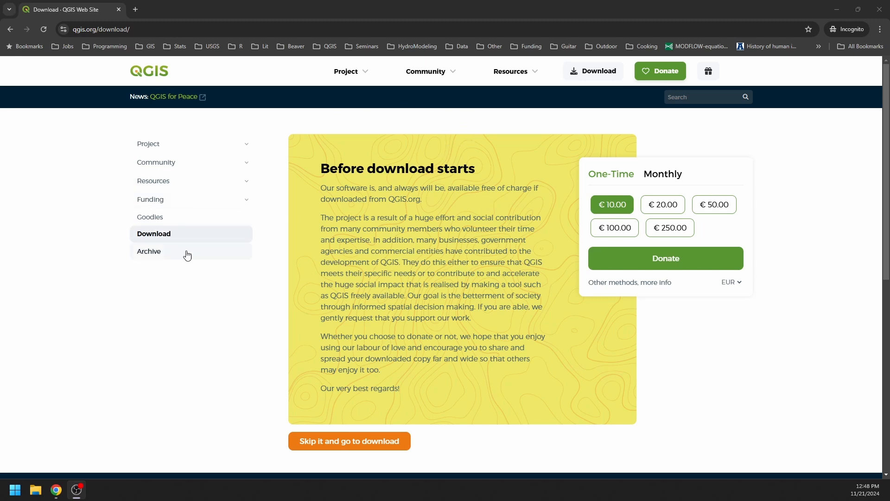
click(349, 440)
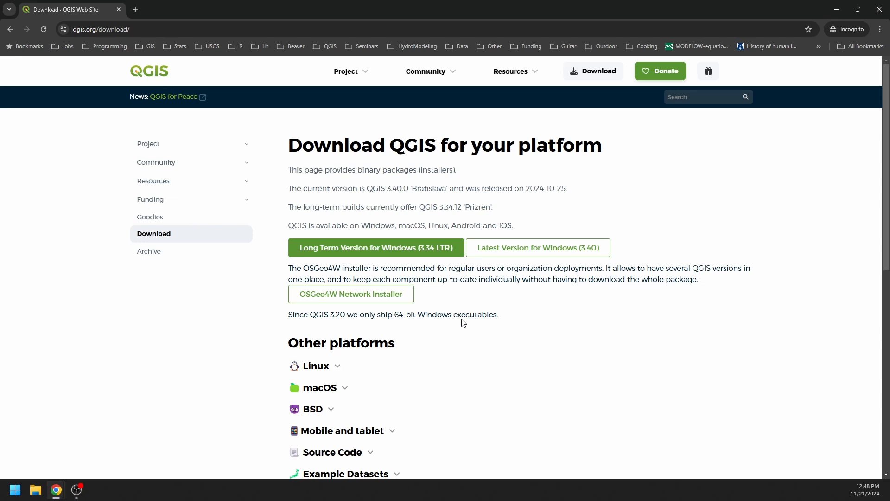
mouse_move(461, 314)
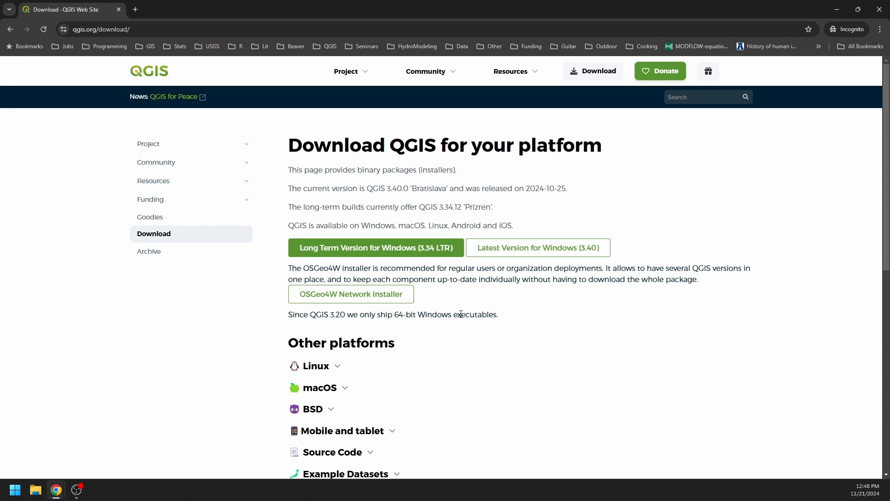
mouse_move(353, 226)
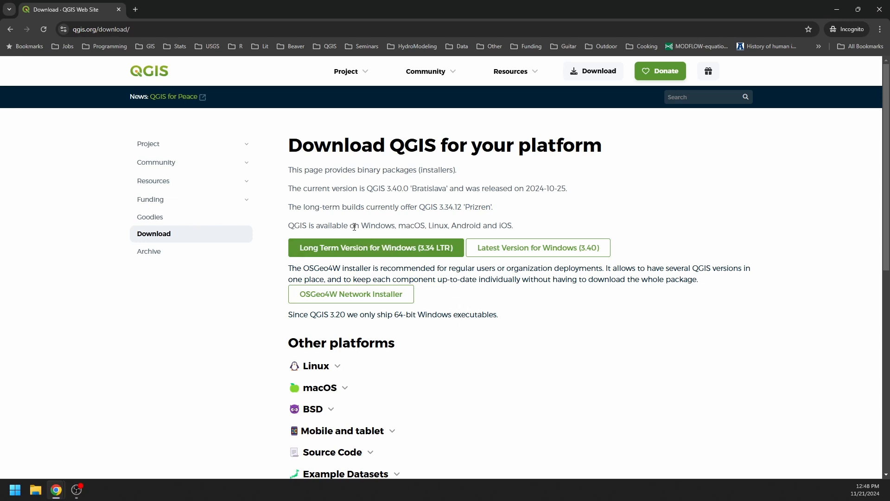
mouse_move(370, 247)
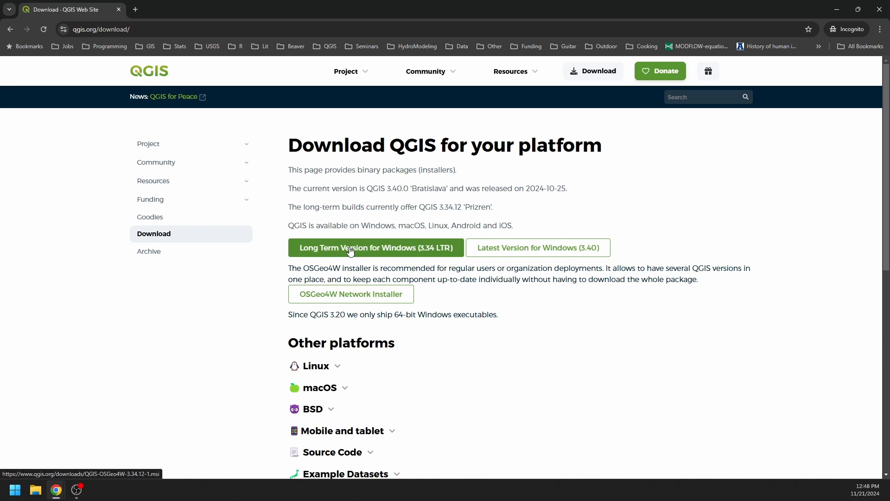
mouse_move(366, 256)
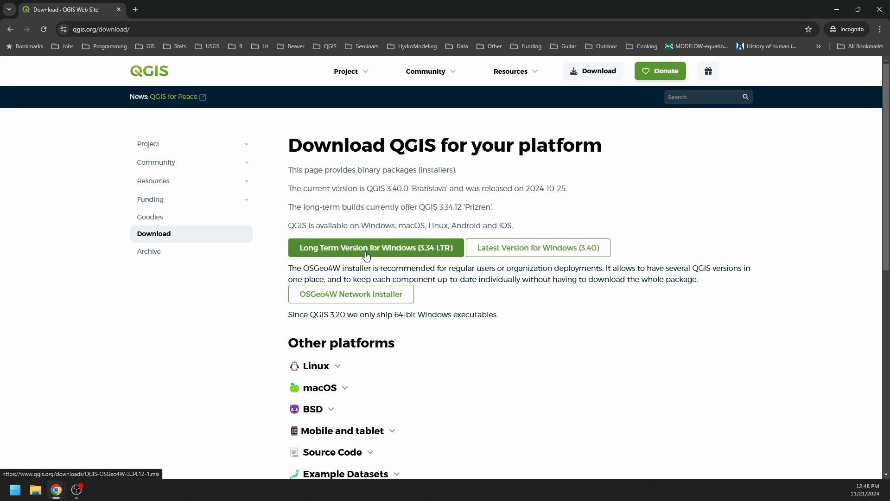
mouse_move(405, 254)
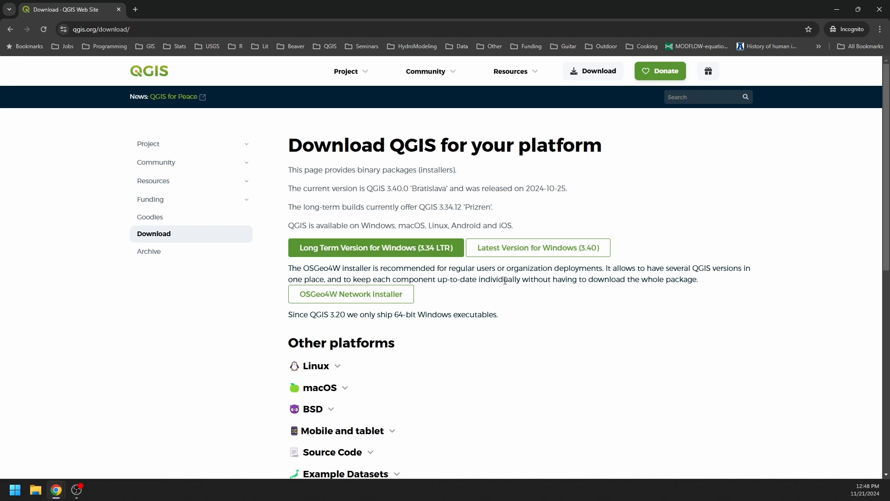
mouse_move(537, 247)
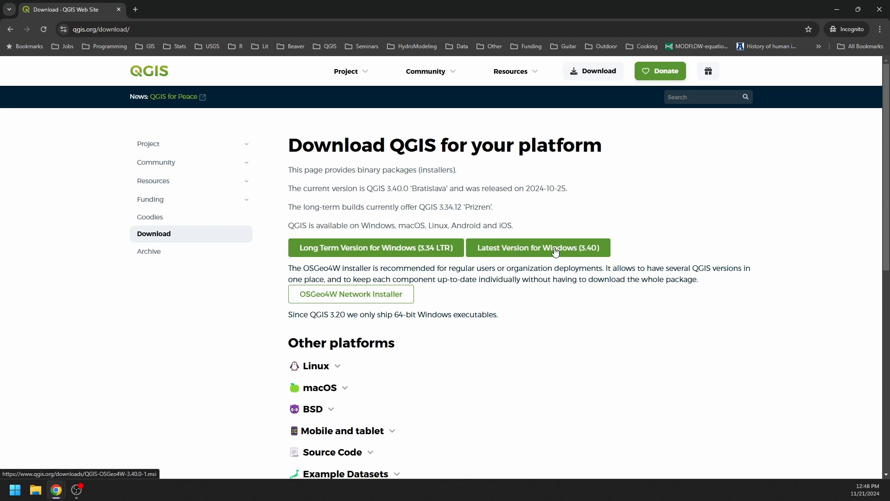
mouse_move(548, 251)
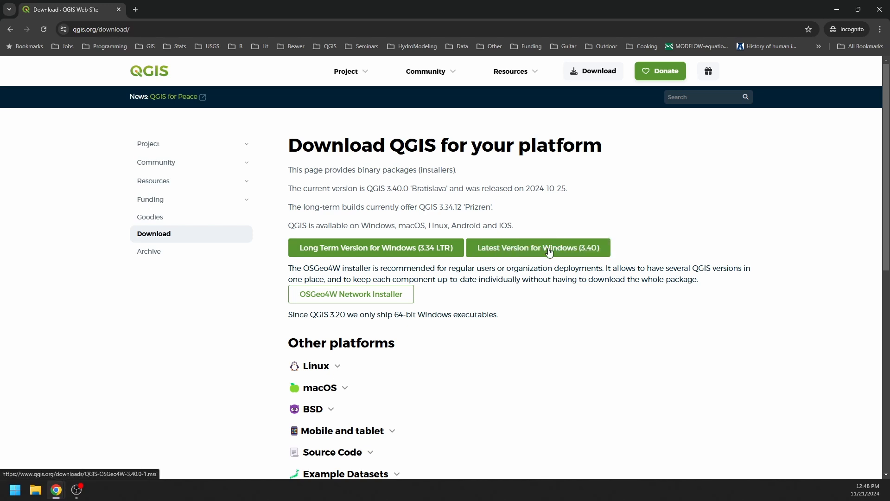
mouse_move(350, 294)
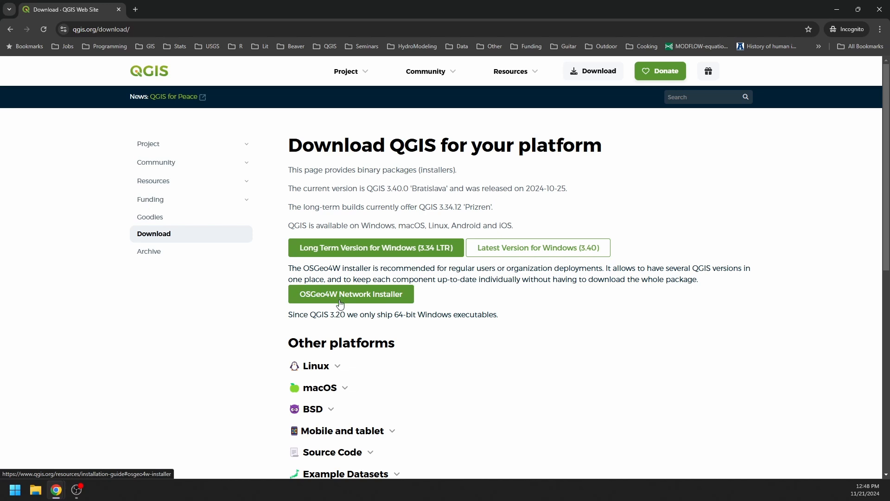
mouse_move(322, 302)
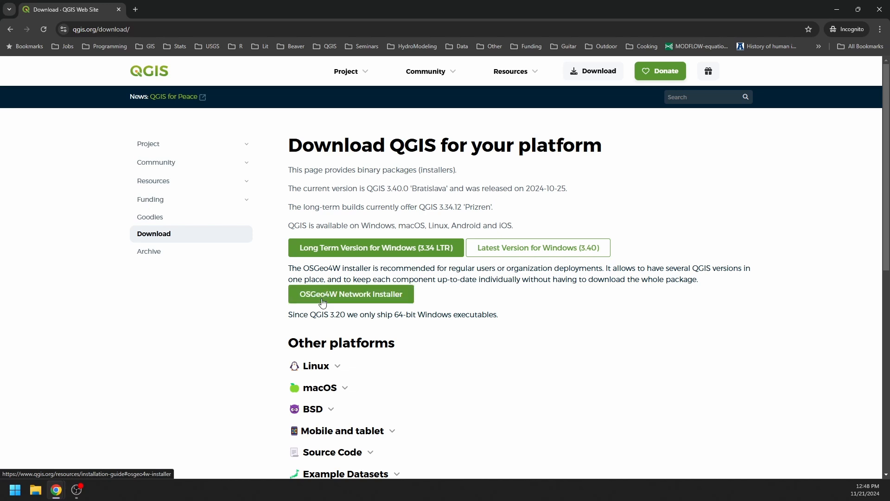
mouse_move(374, 248)
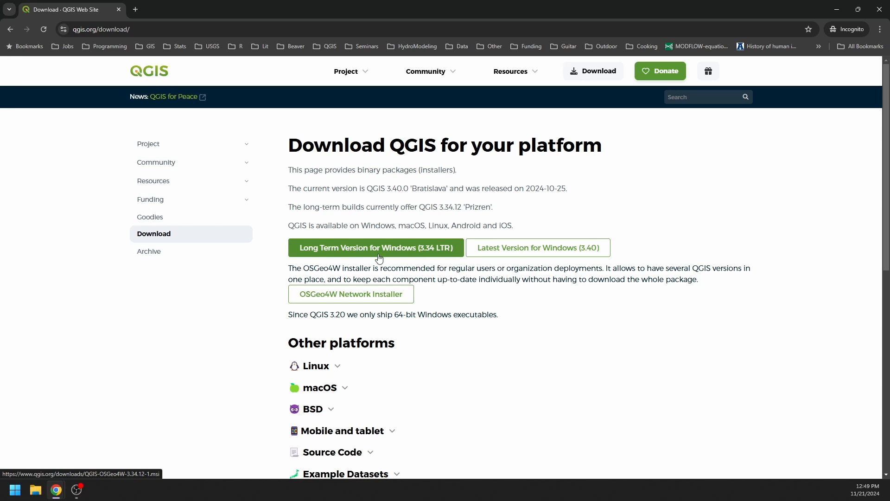
mouse_move(332, 298)
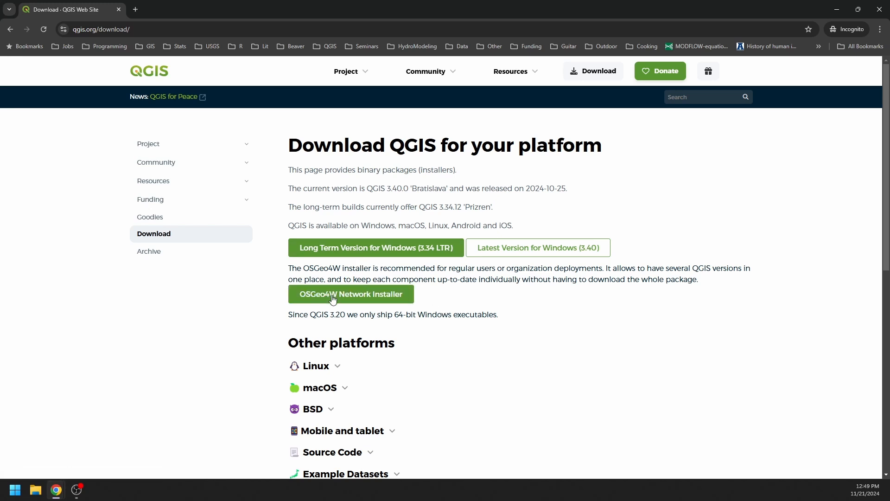
mouse_move(354, 301)
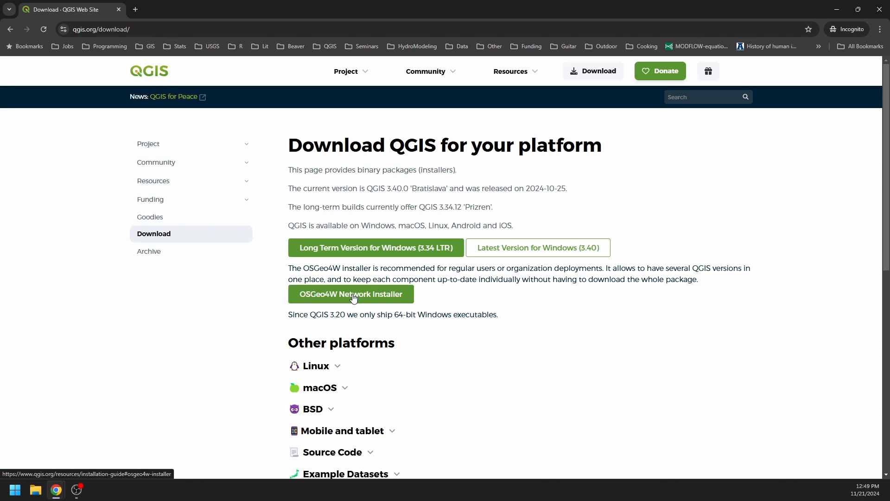
mouse_move(374, 295)
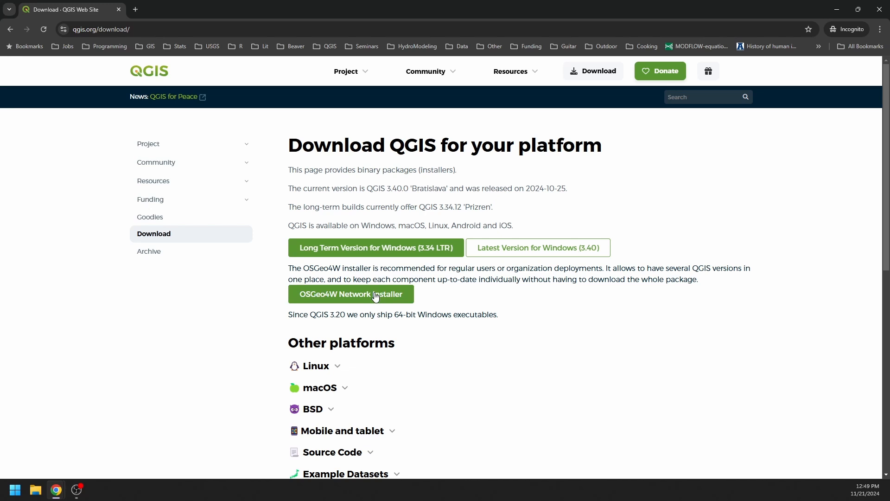
mouse_move(340, 298)
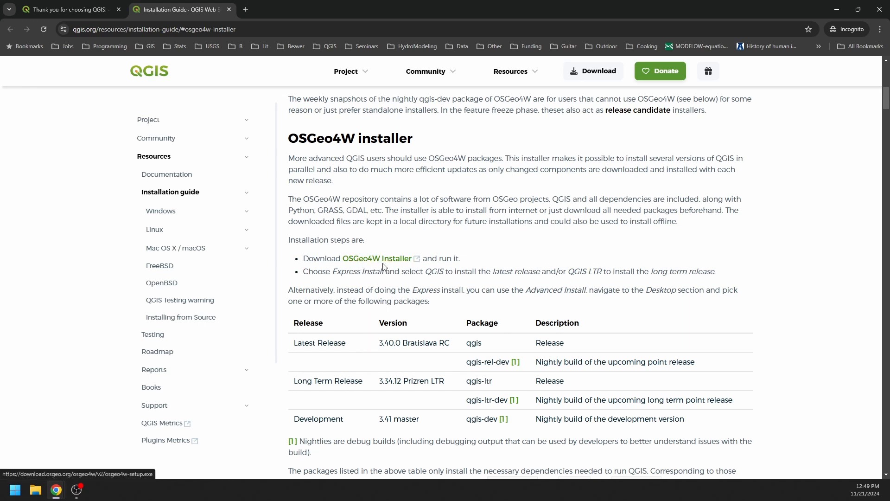
Download the OSGeo4W installer and show it in Chrome's recent downloads.
click(375, 260)
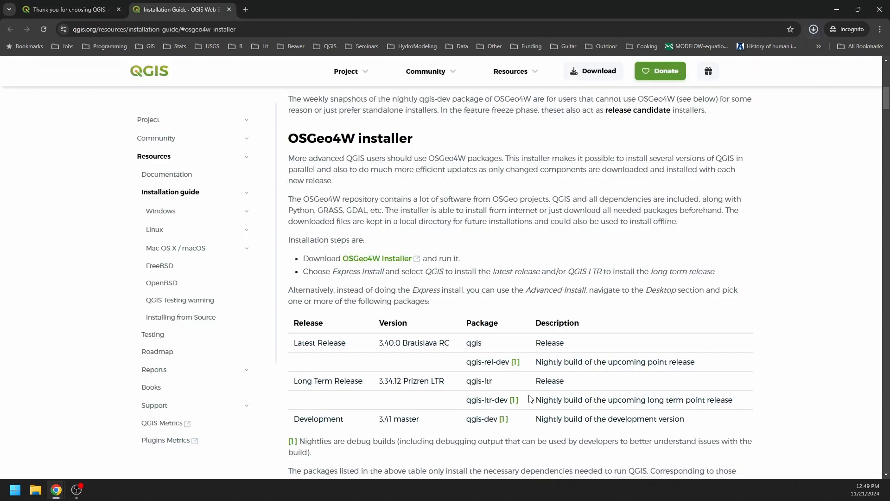
click(813, 29)
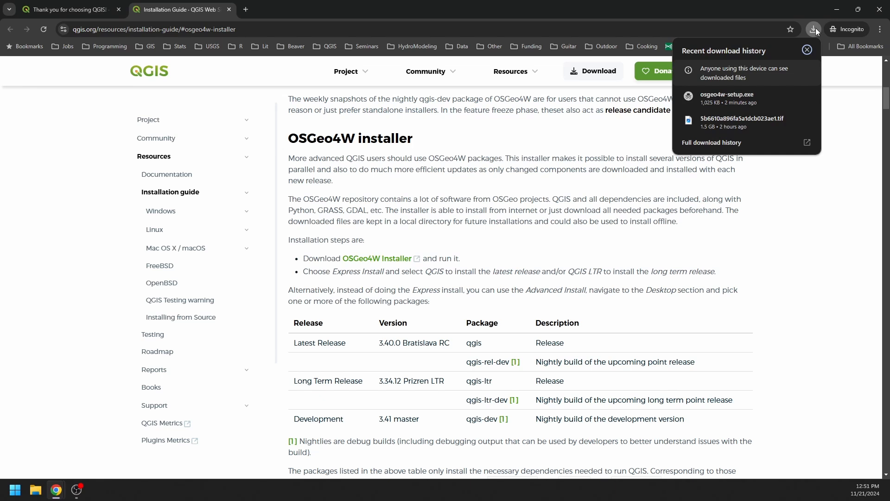
mouse_move(732, 105)
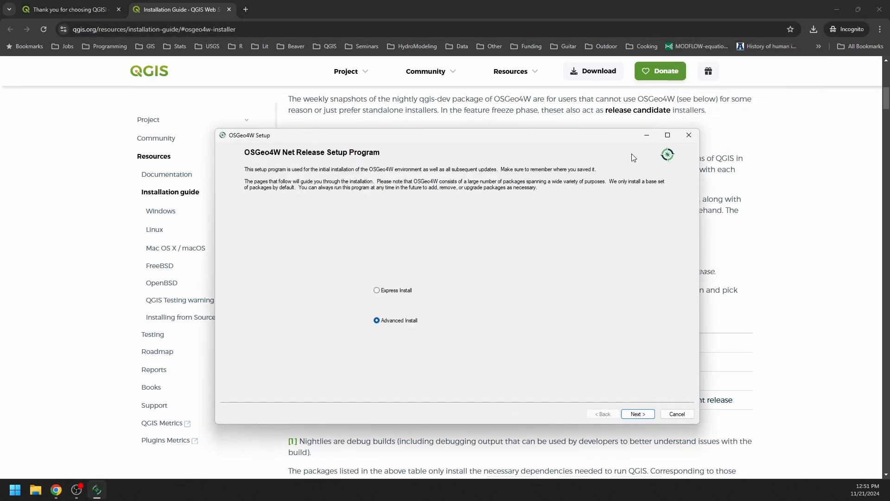
Choose Express Install with QGIS LTR as the only package and reach the MrSID license.
click(376, 290)
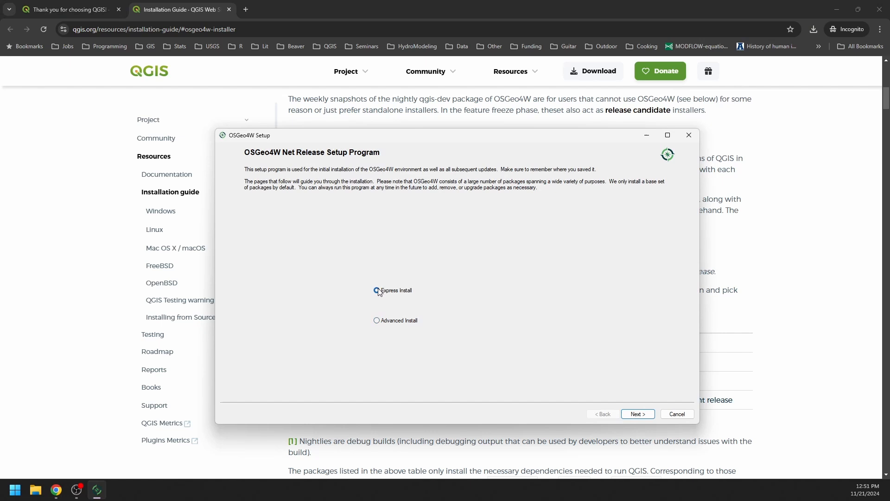
click(376, 290)
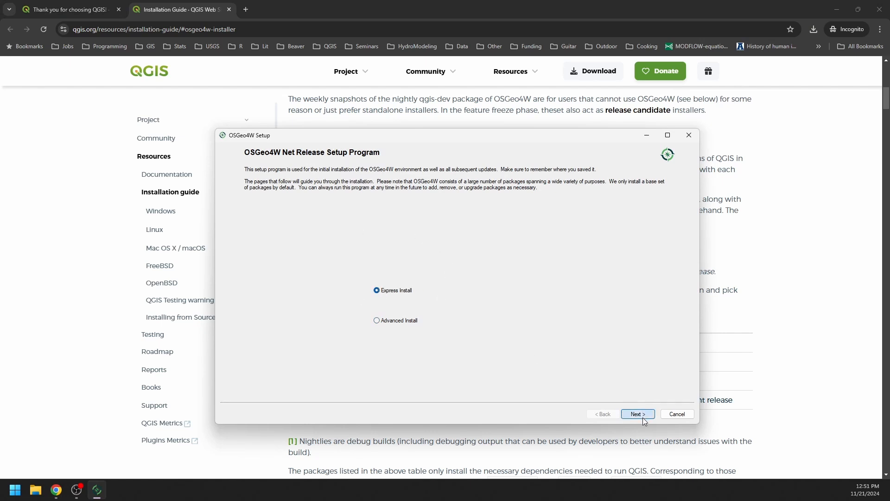
click(638, 413)
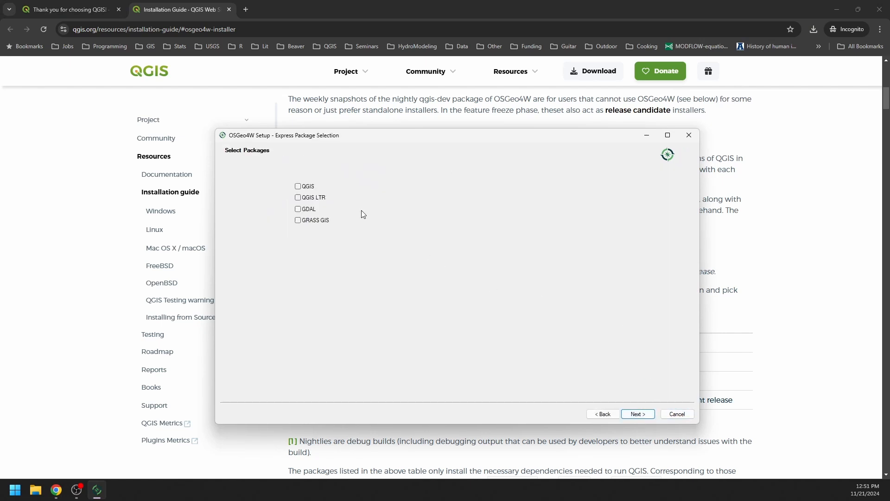
click(298, 197)
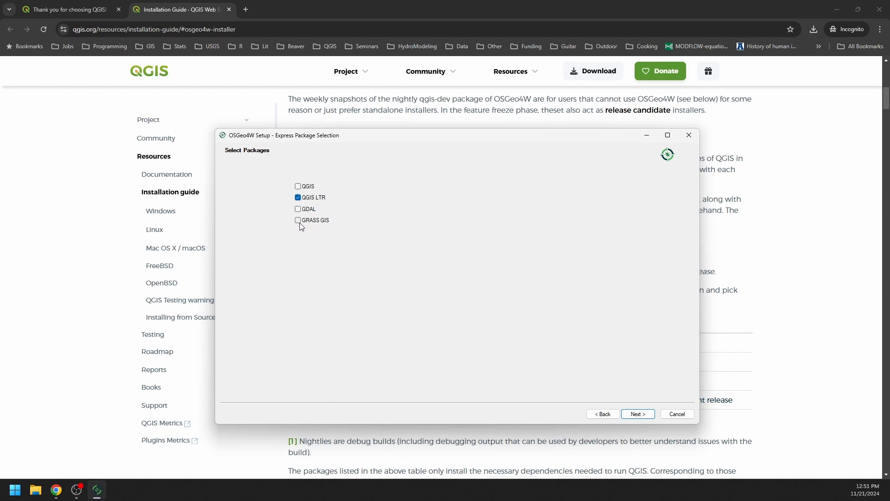
mouse_move(343, 219)
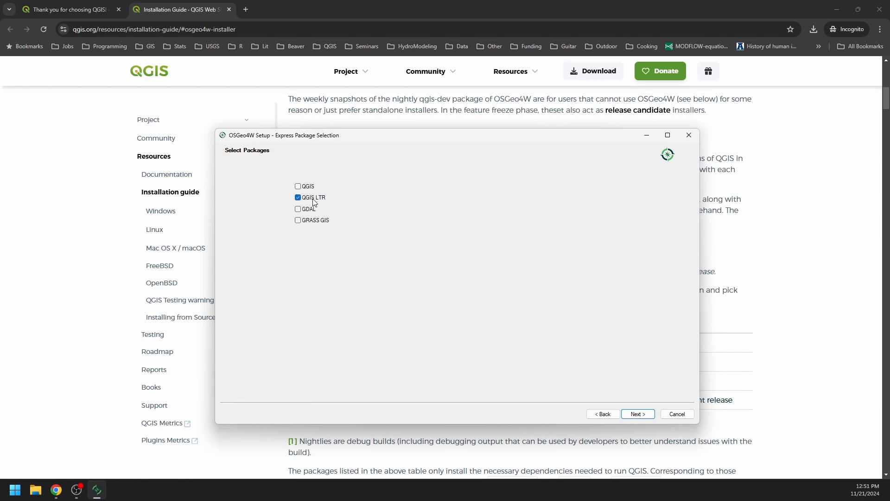
click(637, 413)
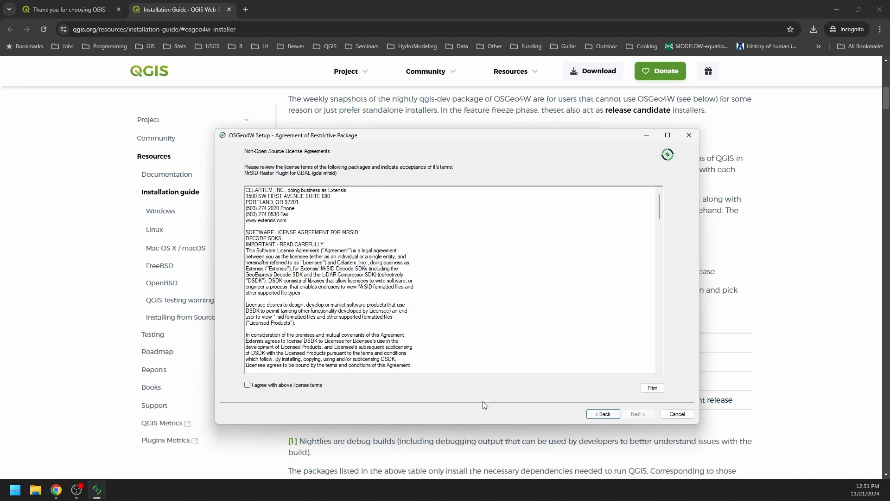
Accept the MrSID, Oracle and SZIP license terms so installation runs to completion.
click(247, 384)
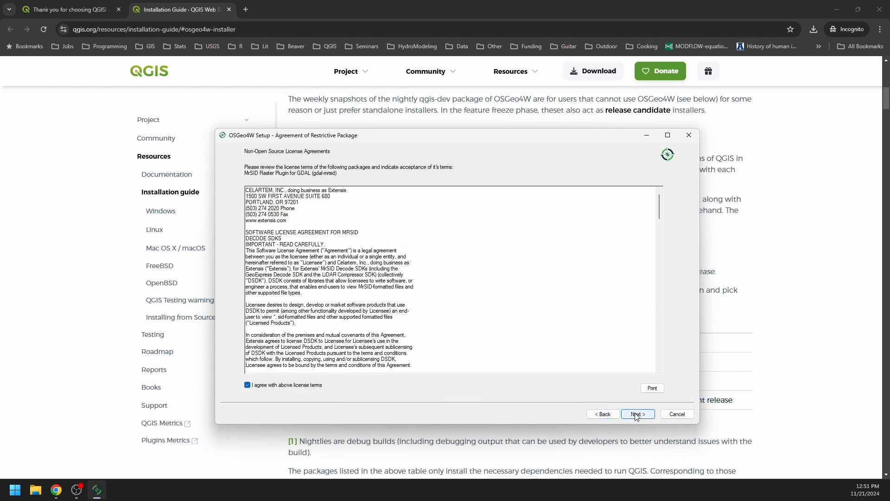
click(637, 414)
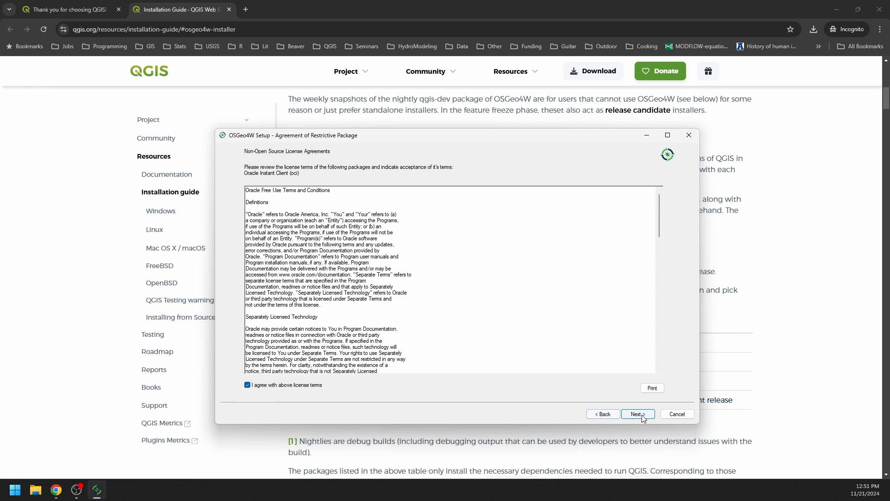
click(638, 413)
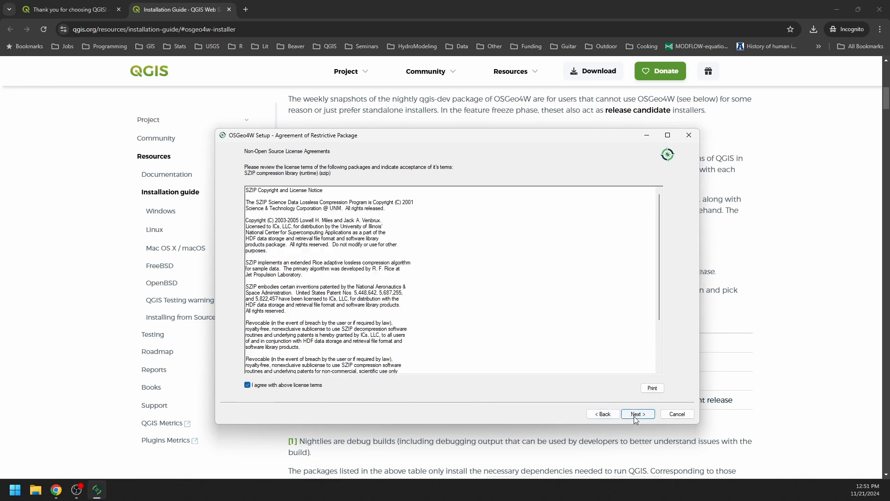
click(637, 413)
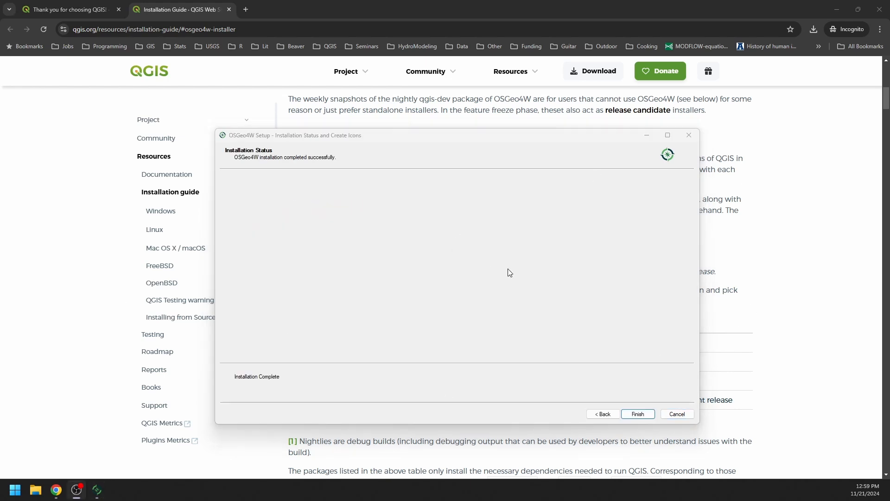
mouse_move(445, 282)
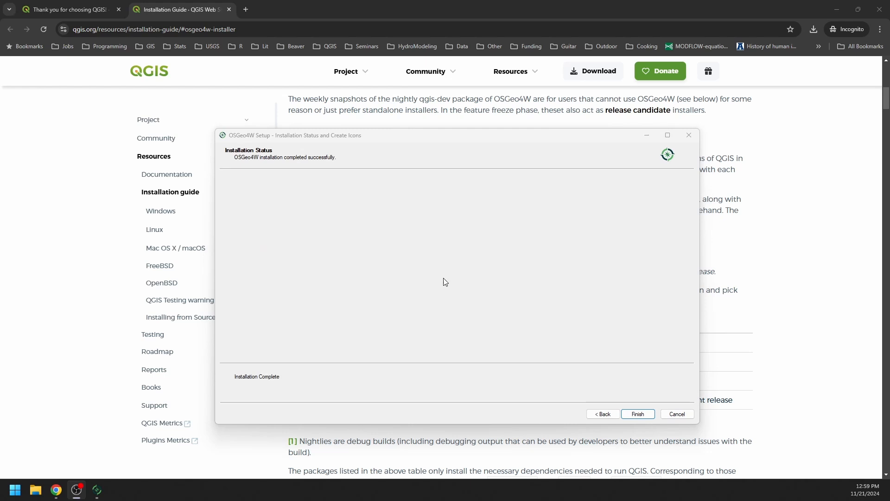
mouse_move(464, 287)
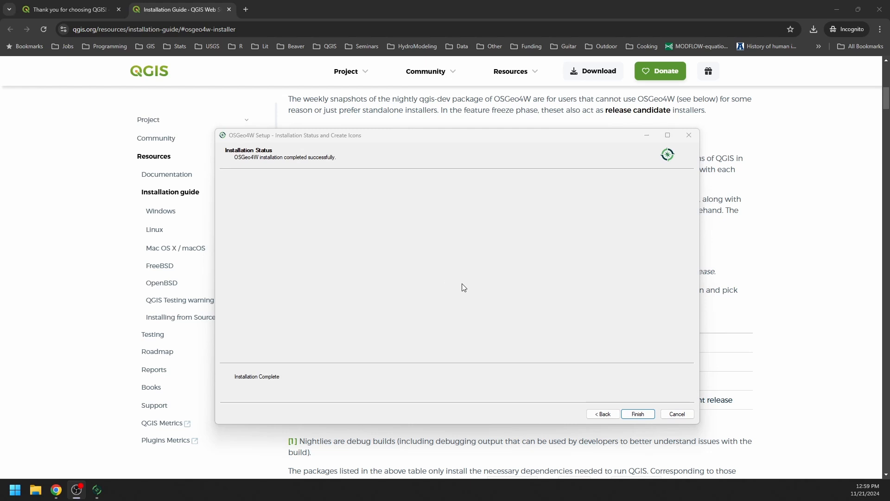
mouse_move(545, 328)
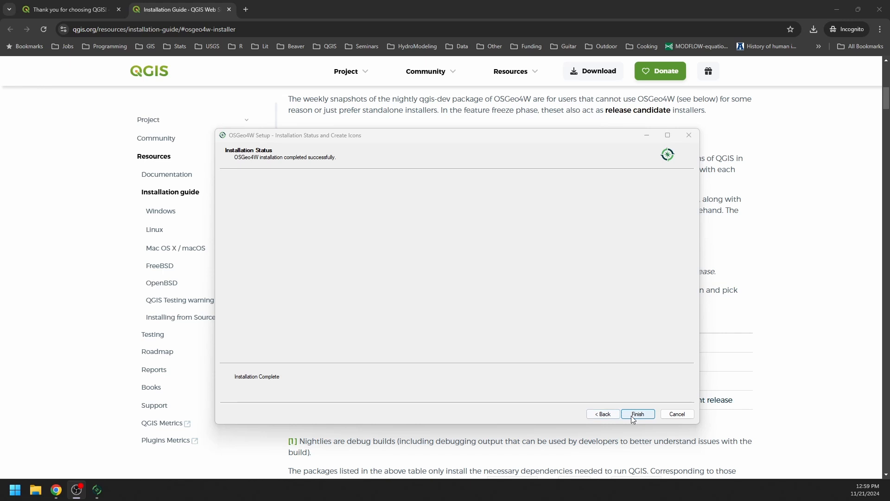
Finish and close the completed OSGeo4W Setup wizard.
click(636, 414)
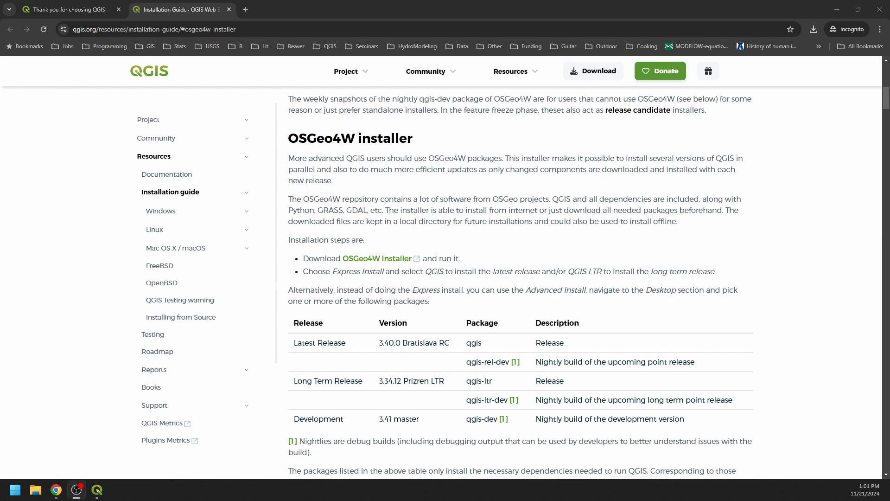
Bring the newly launched QGIS to the front and maximize it to full screen.
click(97, 489)
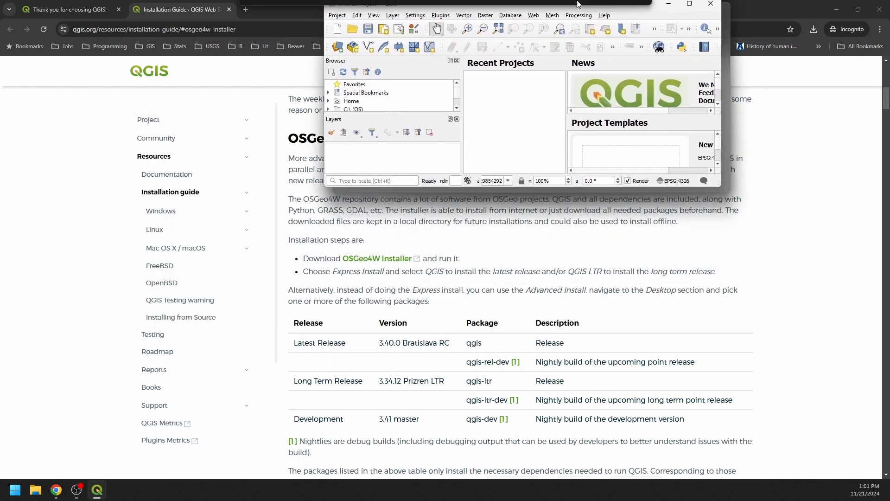
click(689, 3)
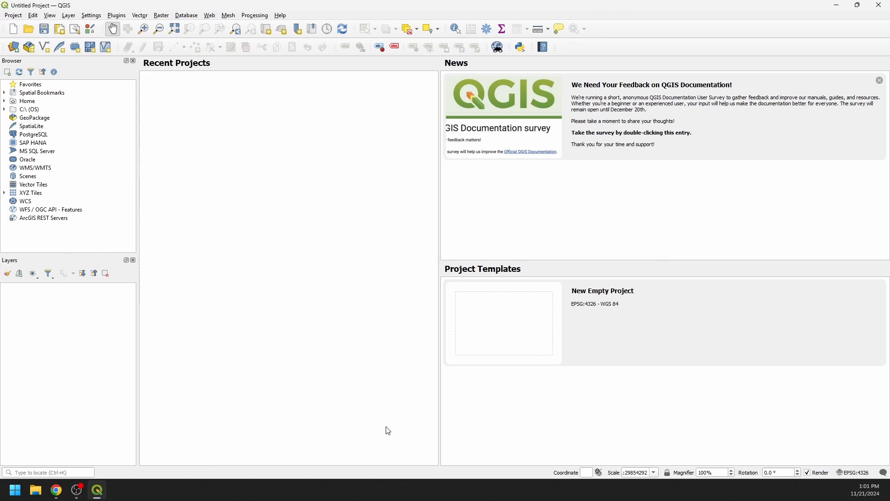
mouse_move(512, 219)
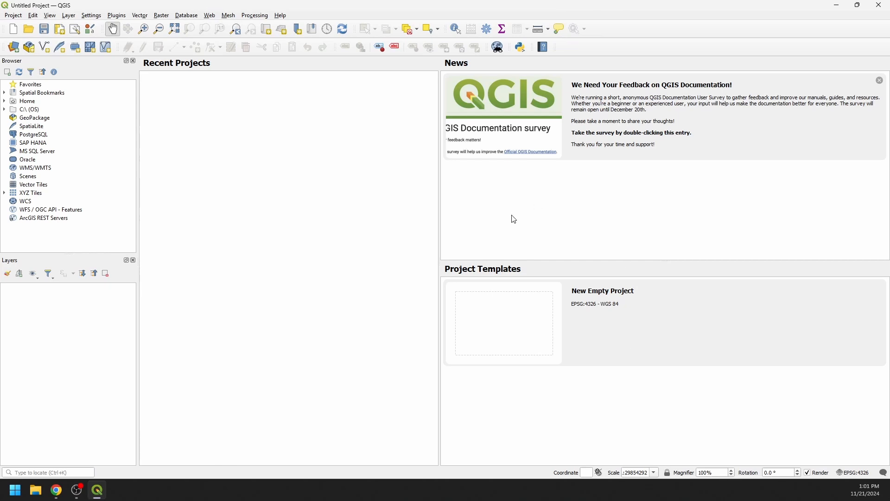
mouse_move(616, 223)
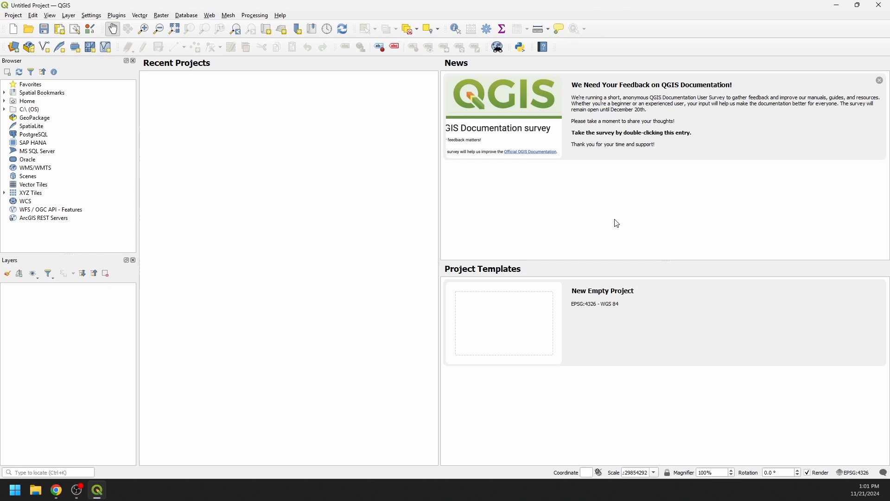
mouse_move(604, 217)
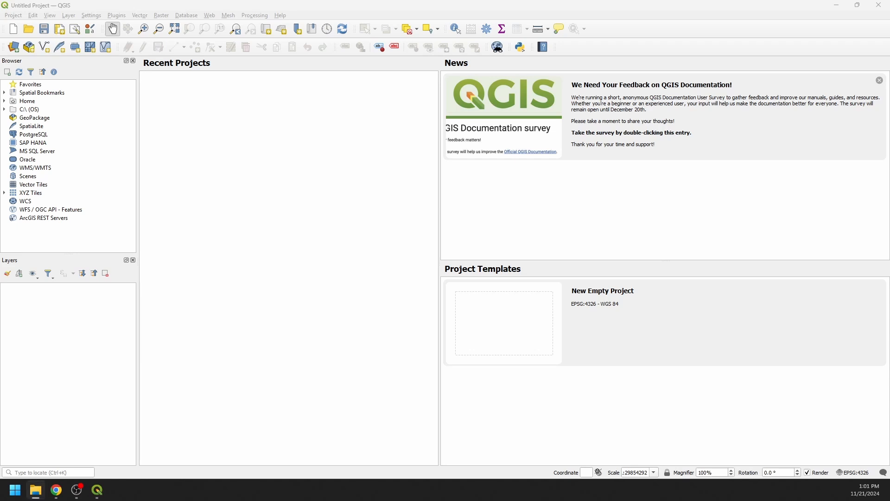
Show the Downloads folder containing osgeo4w-setup.exe in File Explorer.
click(35, 492)
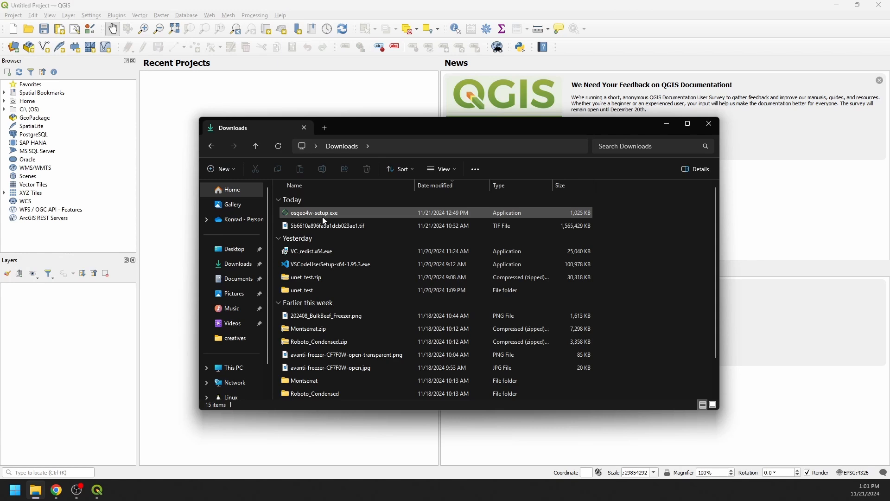
Relaunch osgeo4w-setup.exe, view the express choices, then back out to Advanced Install.
double_click(313, 212)
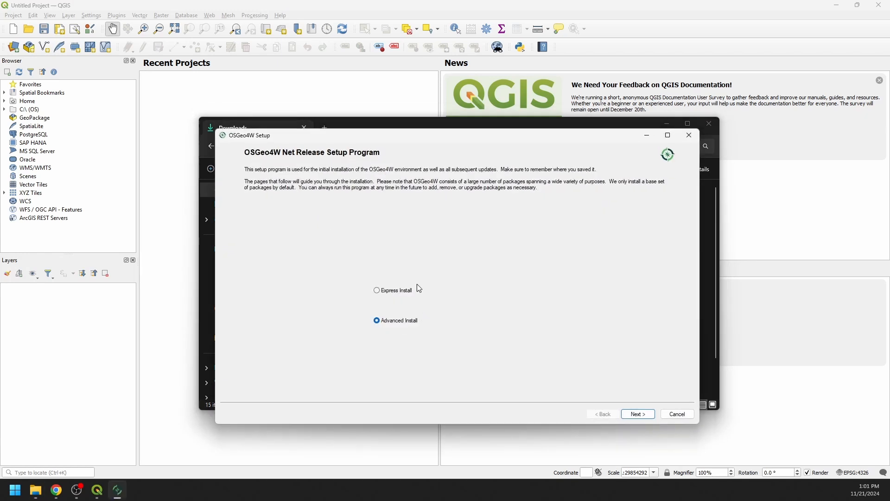
click(376, 290)
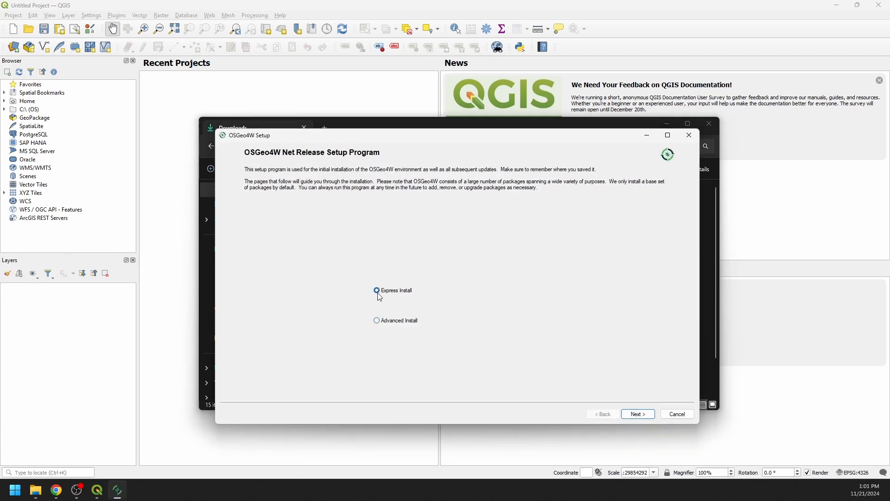
click(637, 414)
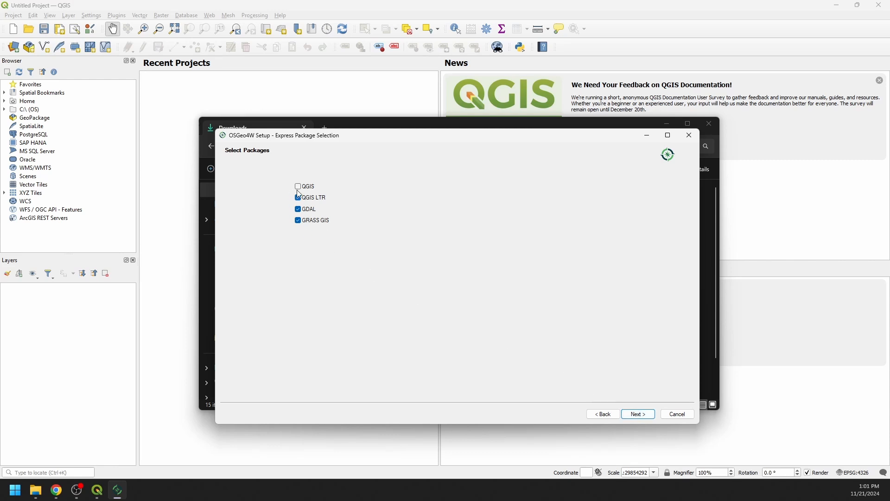
click(298, 196)
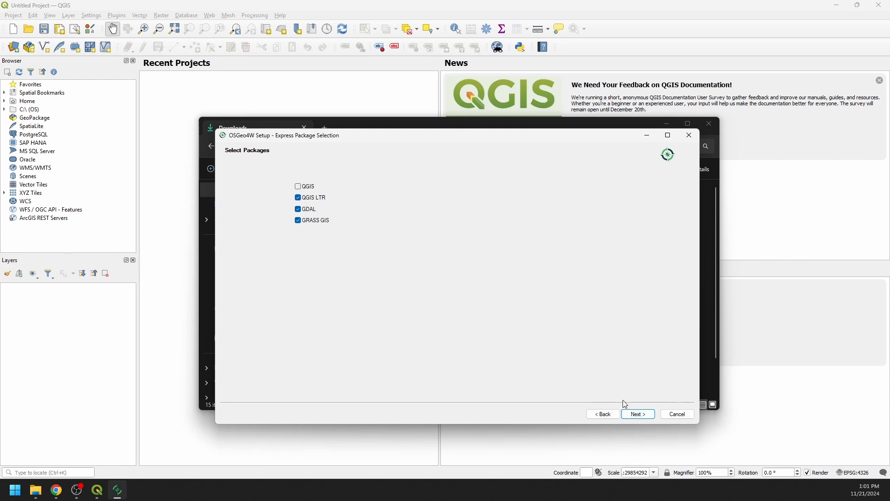
click(602, 413)
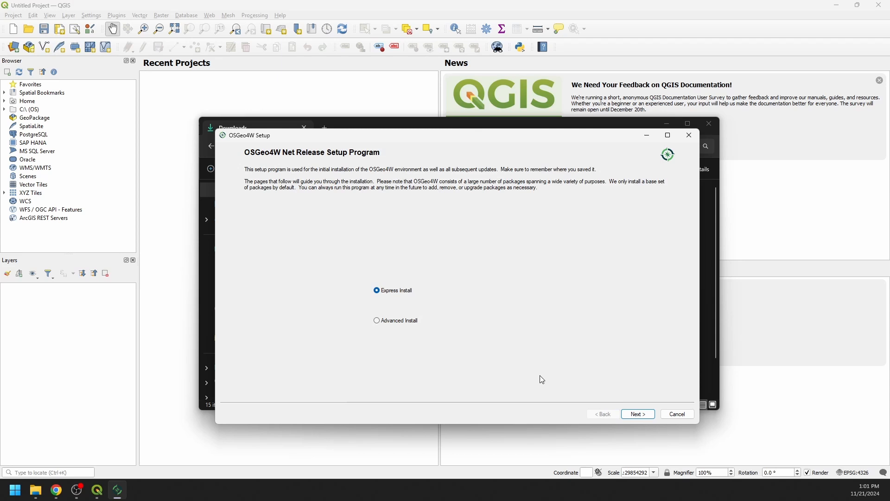
click(376, 320)
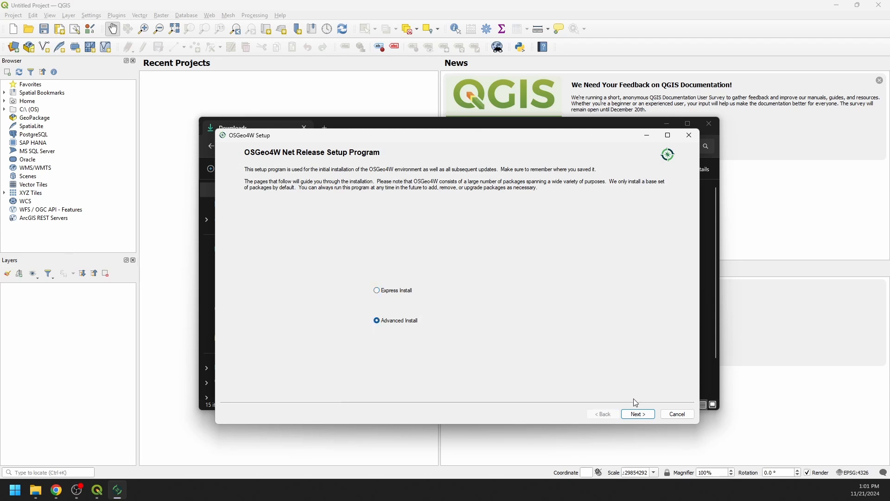
Keep default internet source, directories, proxy and download site to reach package selection.
click(637, 413)
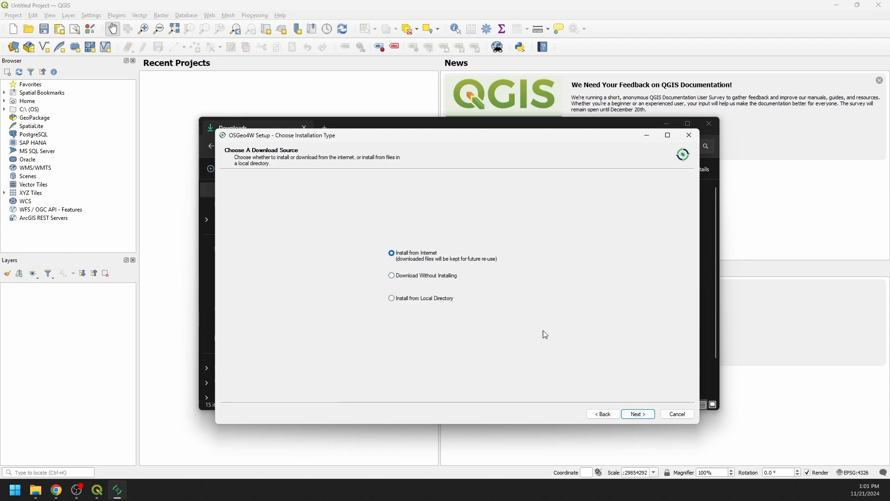
click(637, 413)
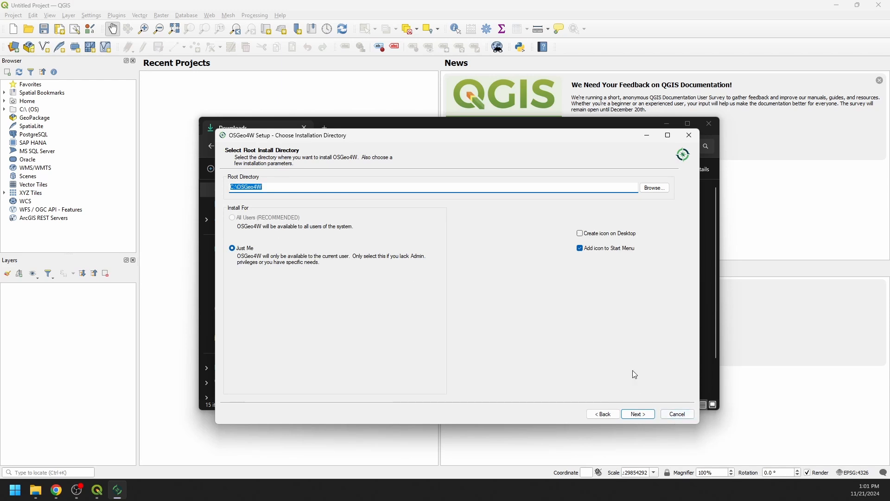
click(637, 414)
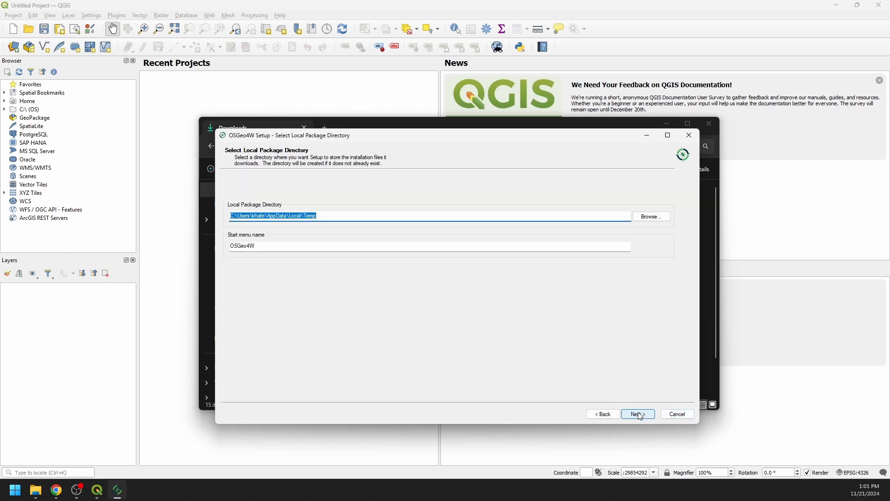
click(636, 414)
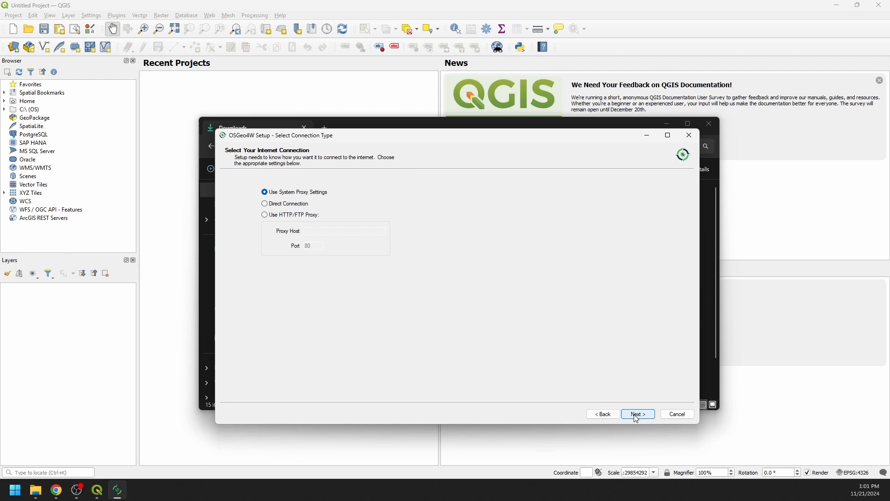
click(637, 413)
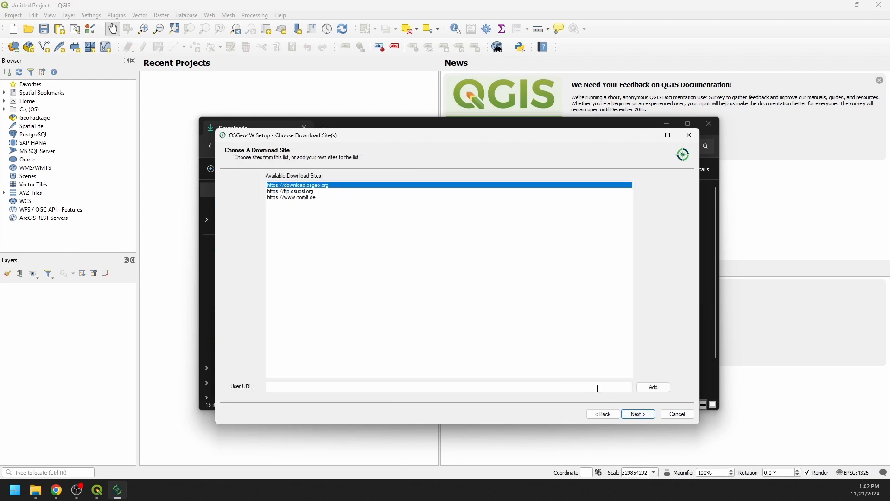
click(637, 413)
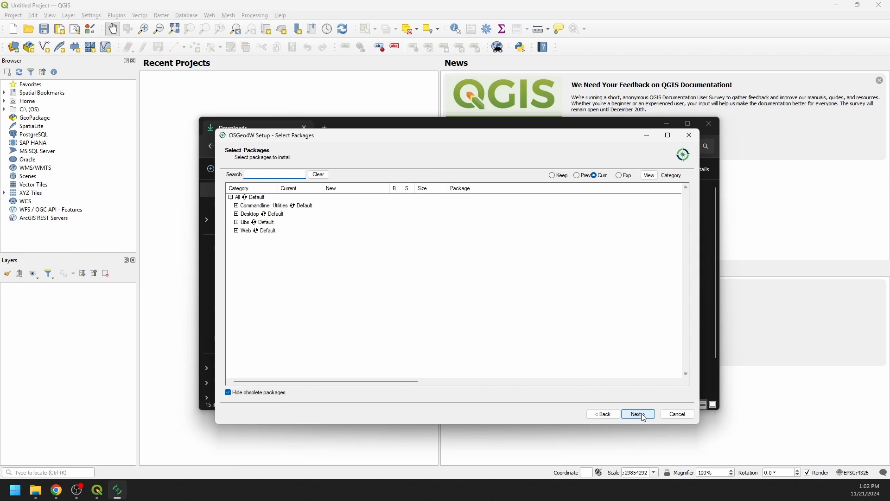
mouse_move(256, 214)
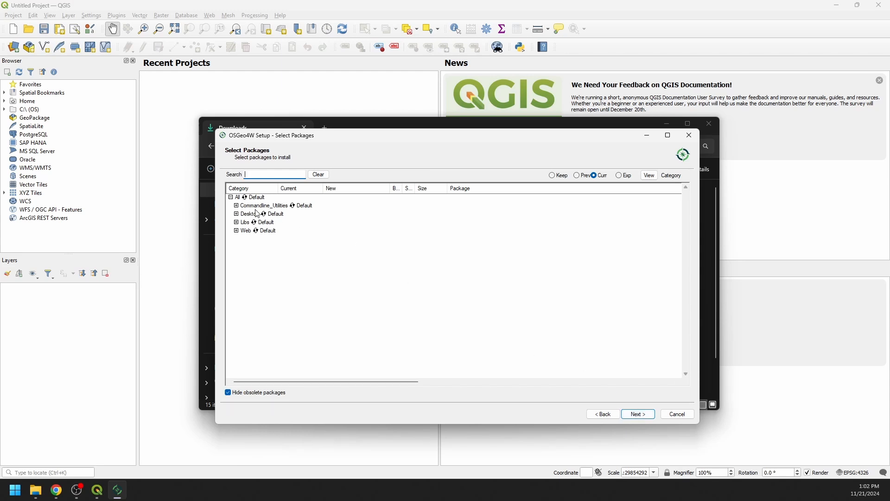
click(237, 204)
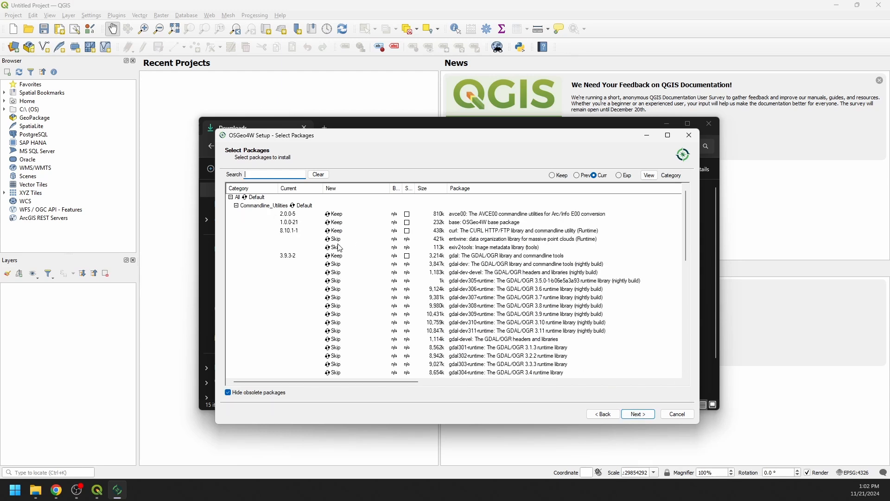
mouse_move(477, 237)
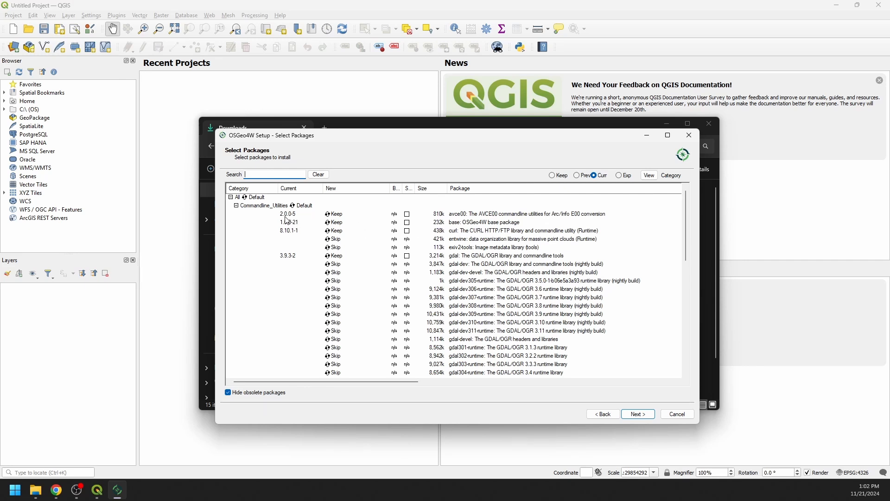
mouse_move(289, 220)
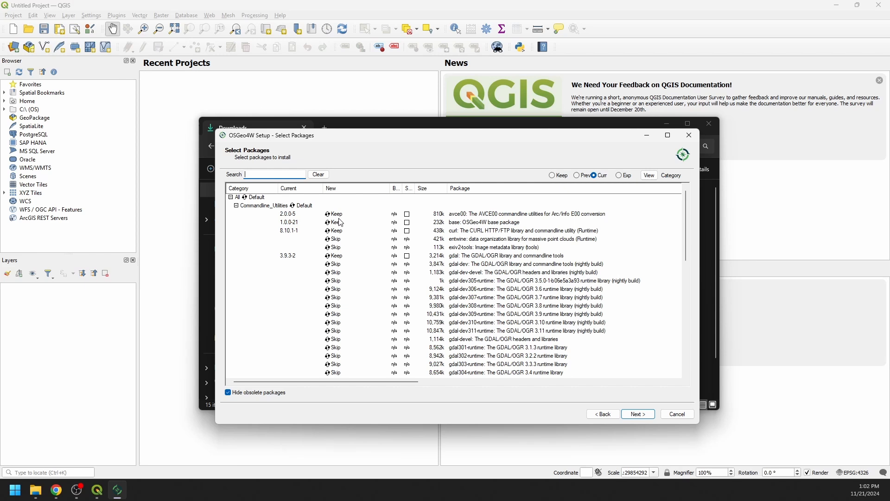
click(334, 213)
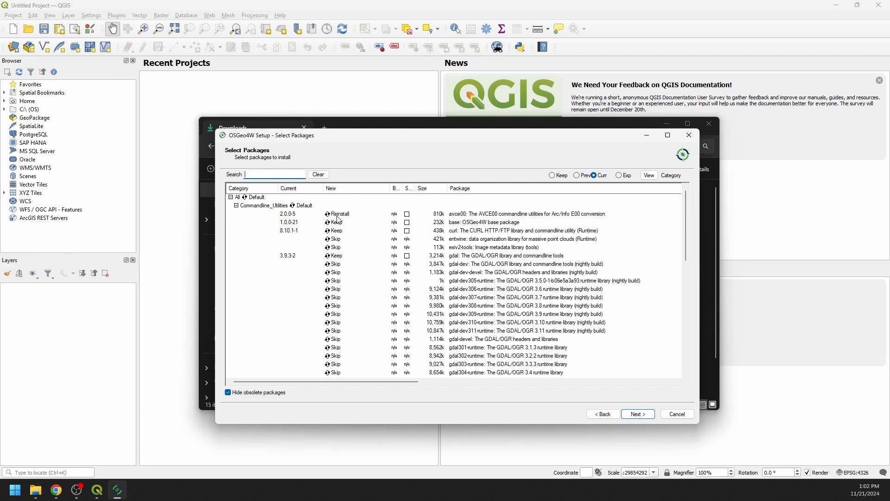
click(337, 214)
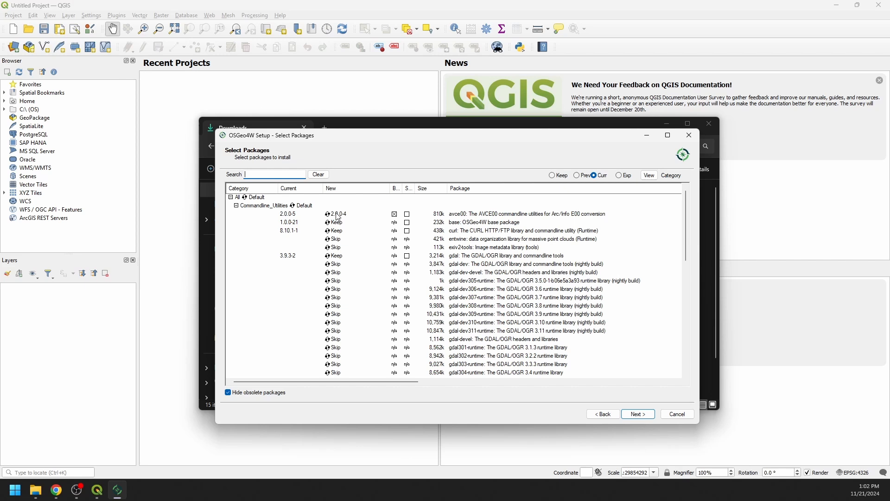
click(335, 213)
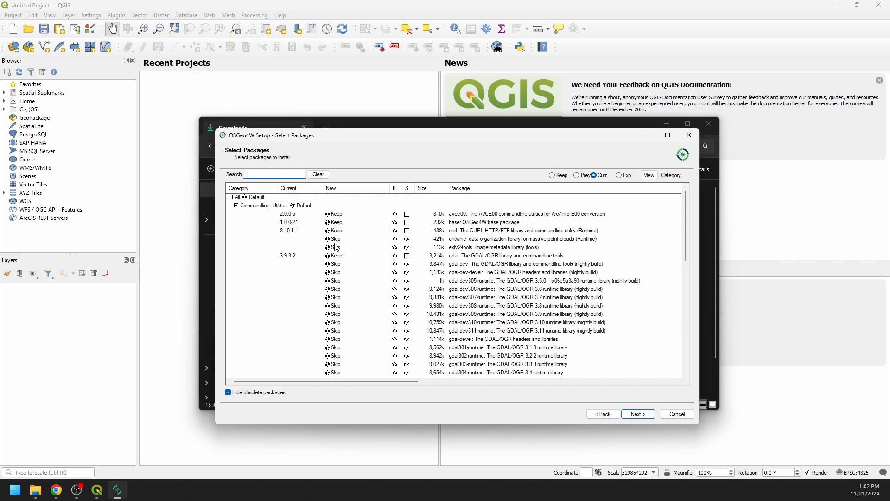
scroll(down, 3)
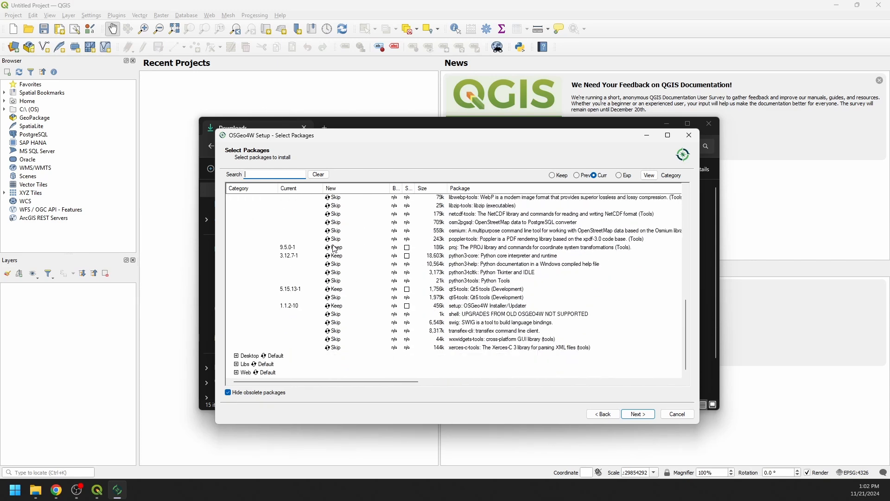
Expand the Desktop category to show the installed qgis-ltr 3.34.12-1 packages marked Keep.
click(230, 196)
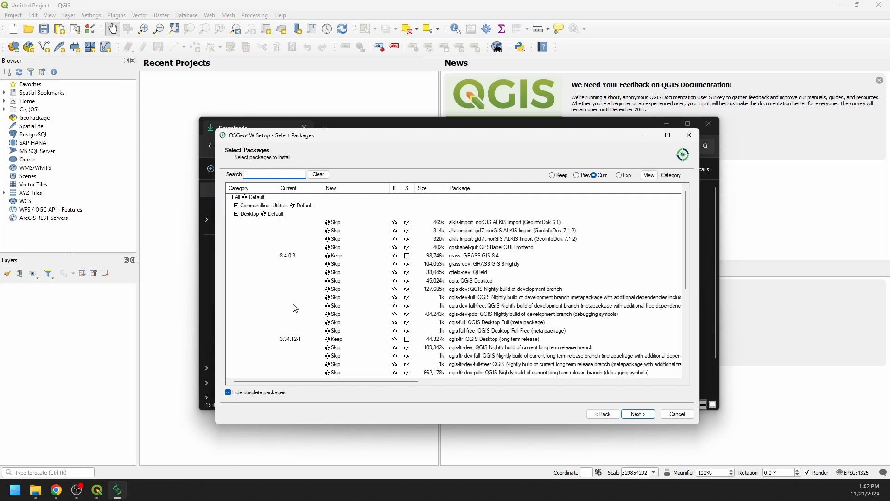
scroll(down, 3)
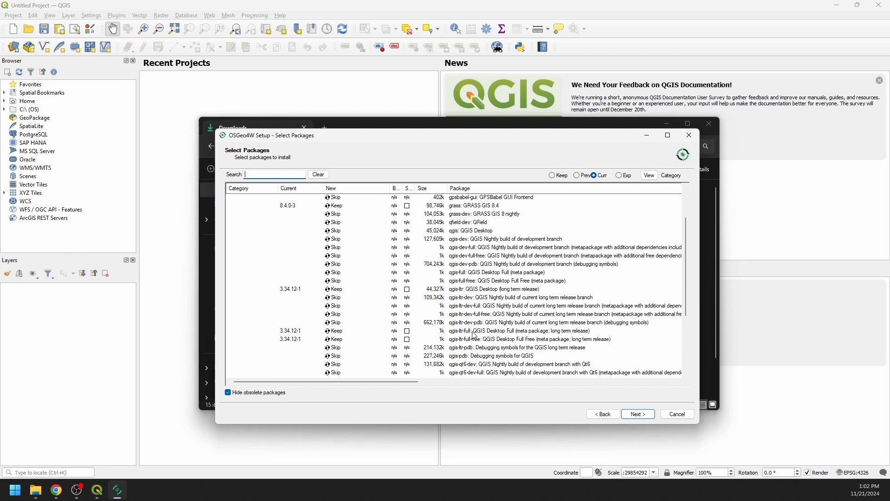
mouse_move(472, 335)
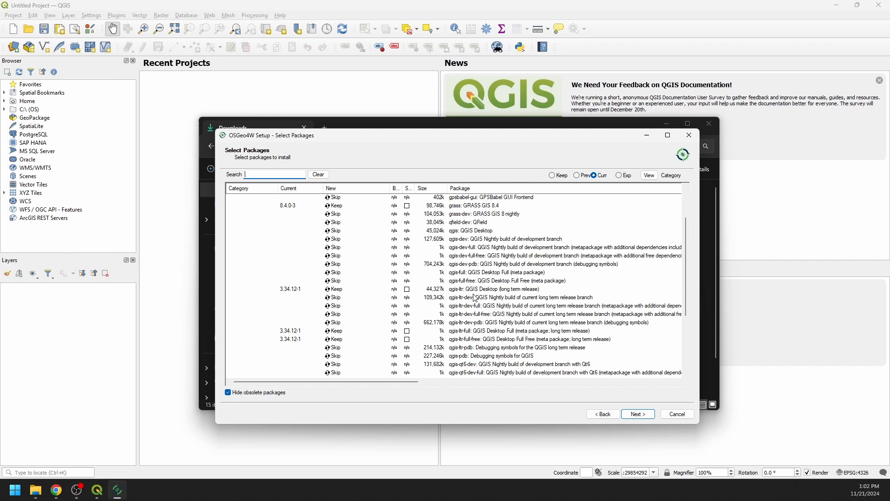
mouse_move(458, 276)
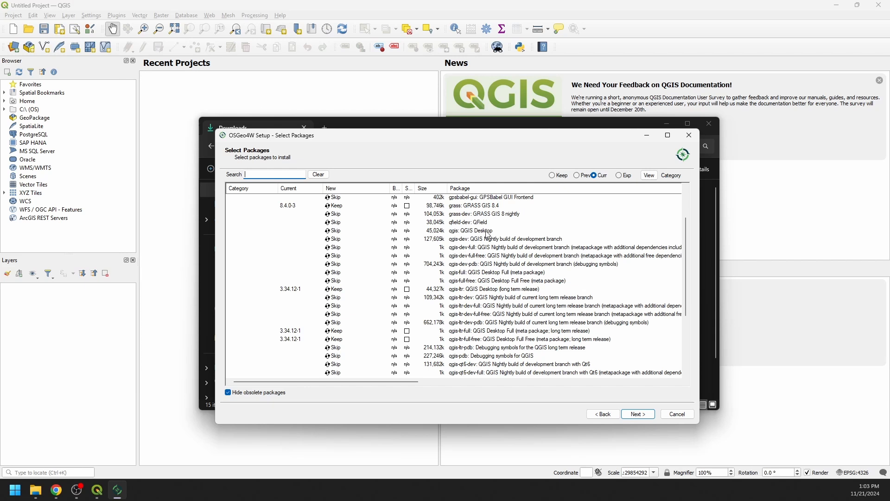
mouse_move(334, 237)
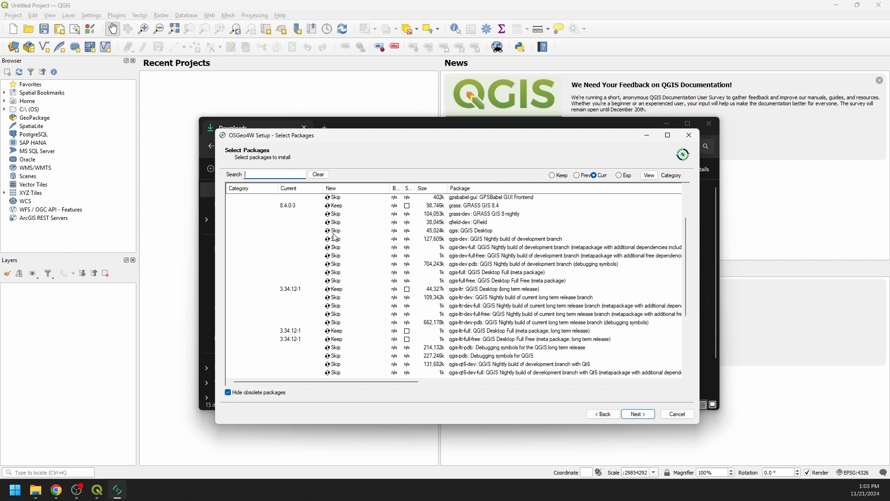
click(333, 230)
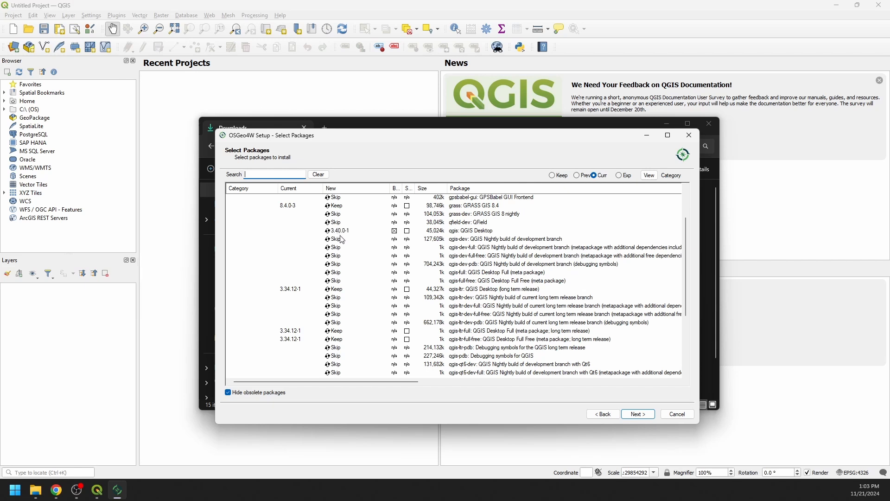
mouse_move(458, 238)
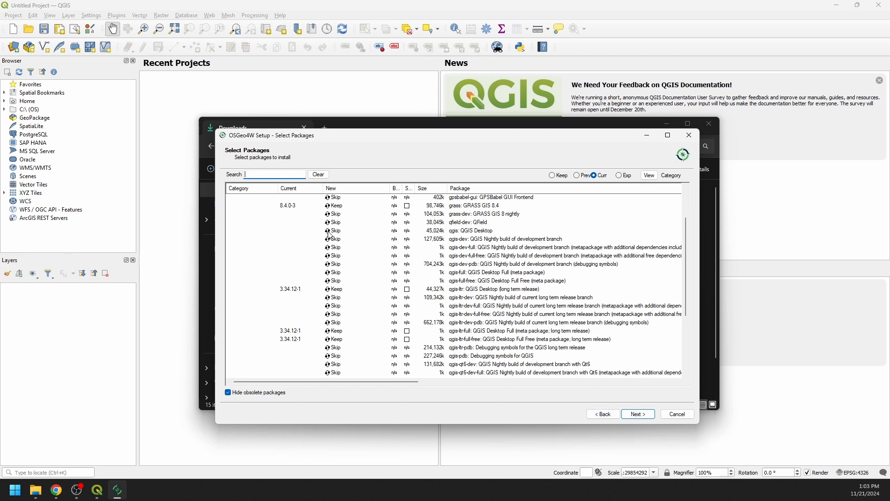
mouse_move(352, 265)
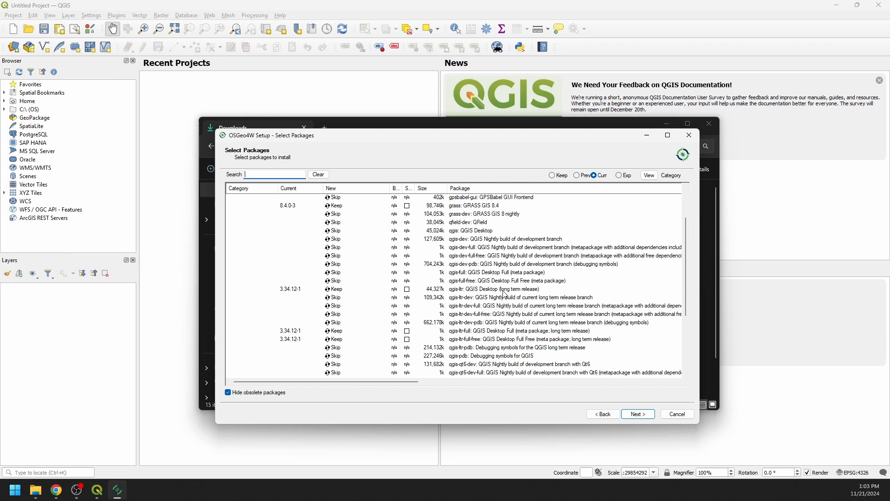
click(335, 289)
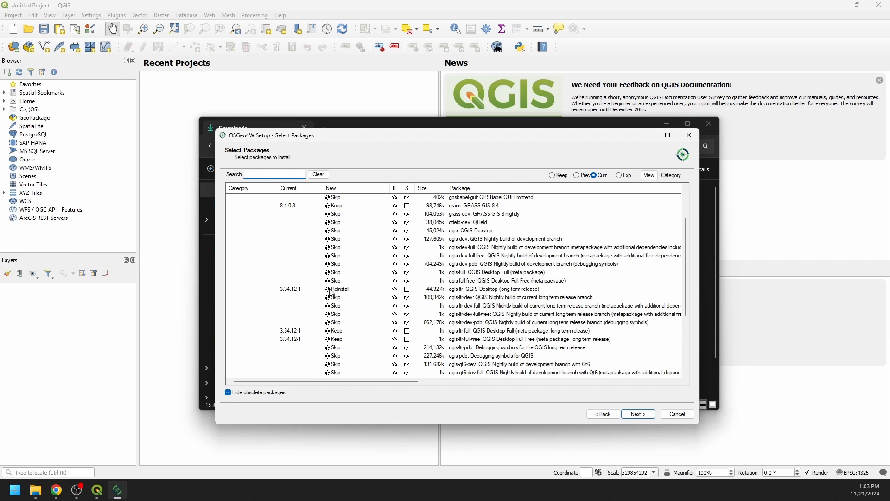
click(339, 288)
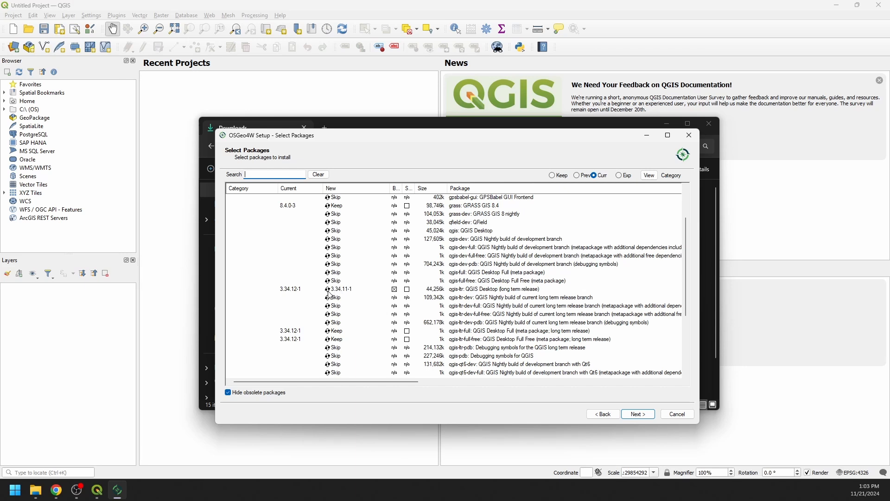
click(339, 288)
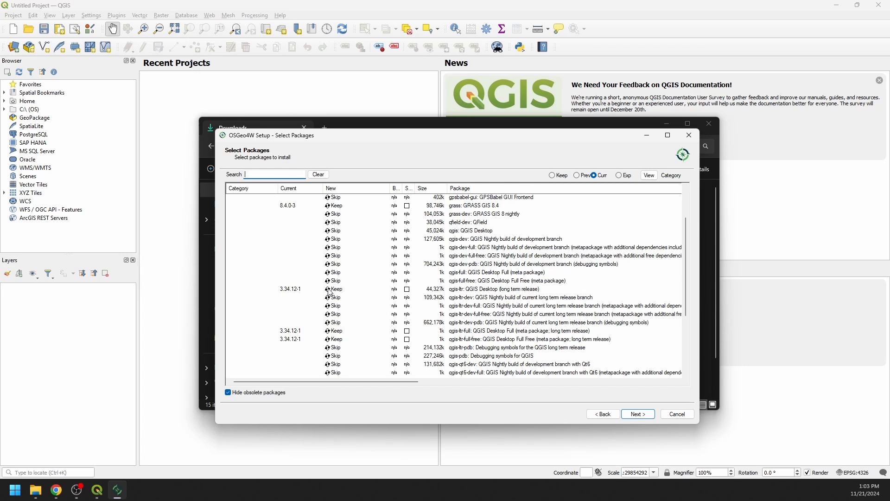
click(334, 288)
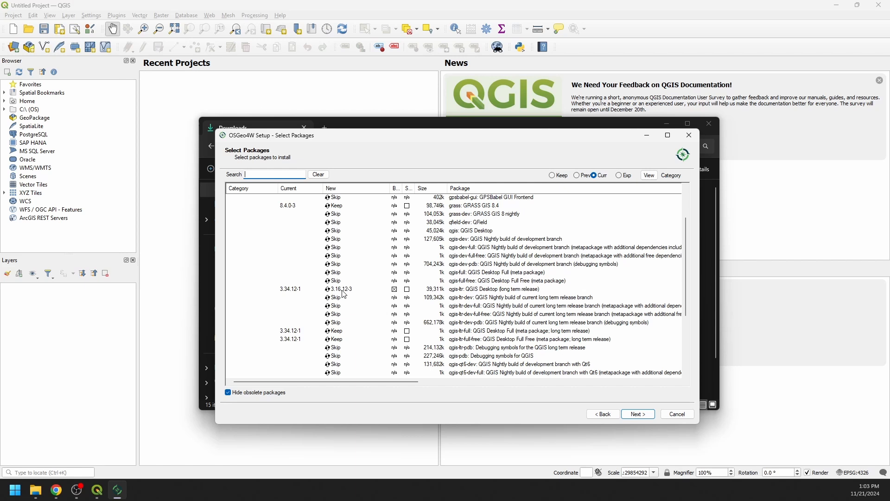
click(340, 289)
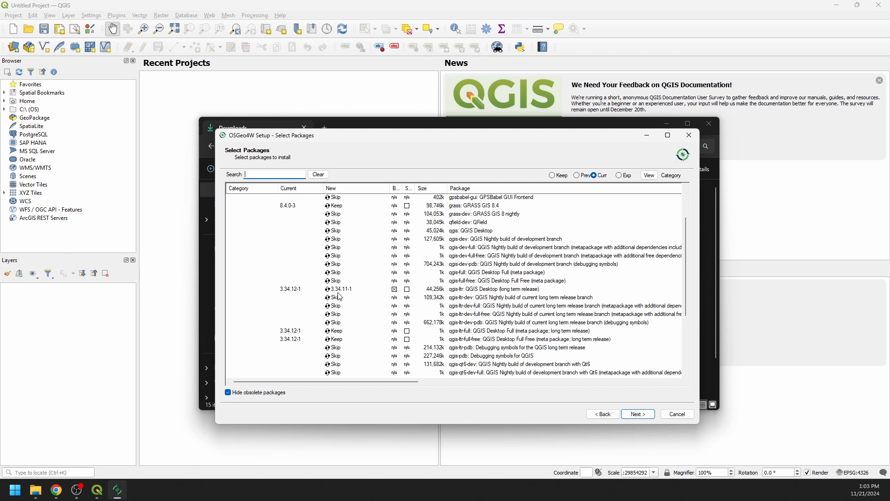
mouse_move(317, 292)
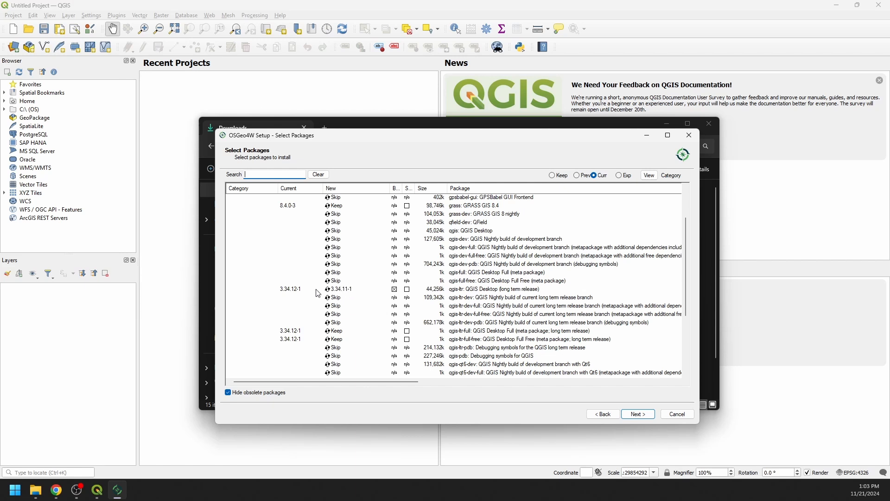
click(339, 289)
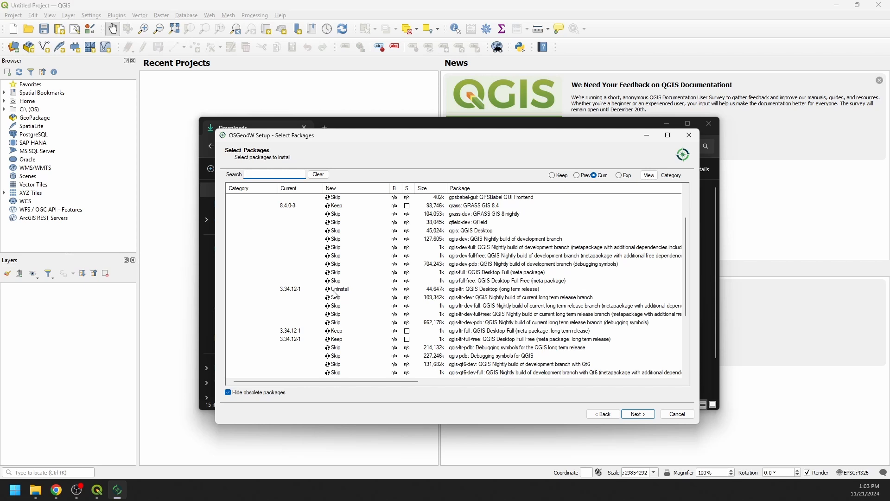
click(334, 289)
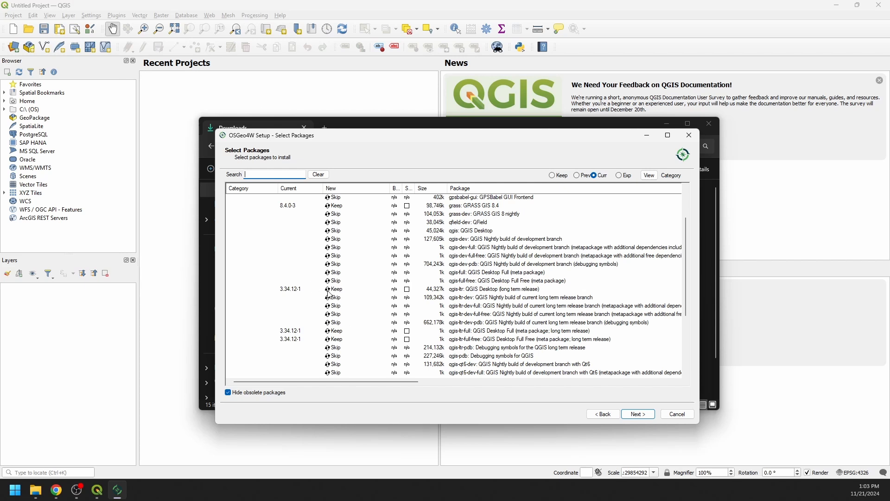
mouse_move(630, 452)
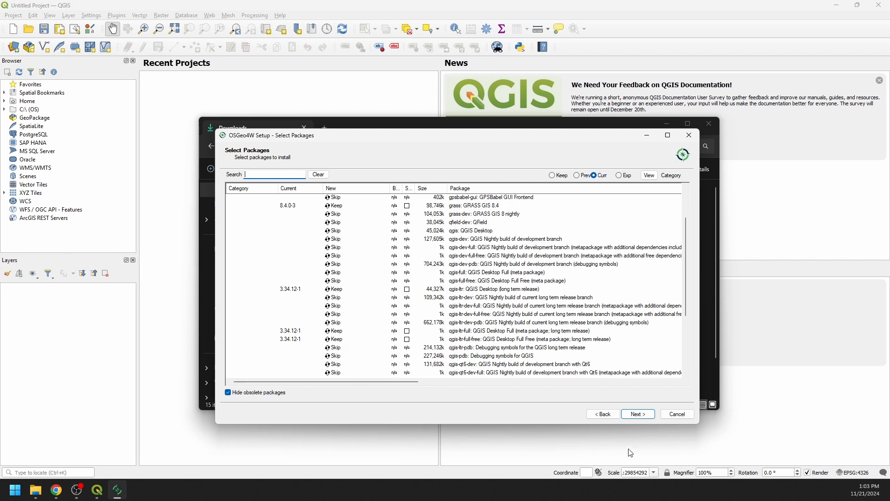
mouse_move(628, 433)
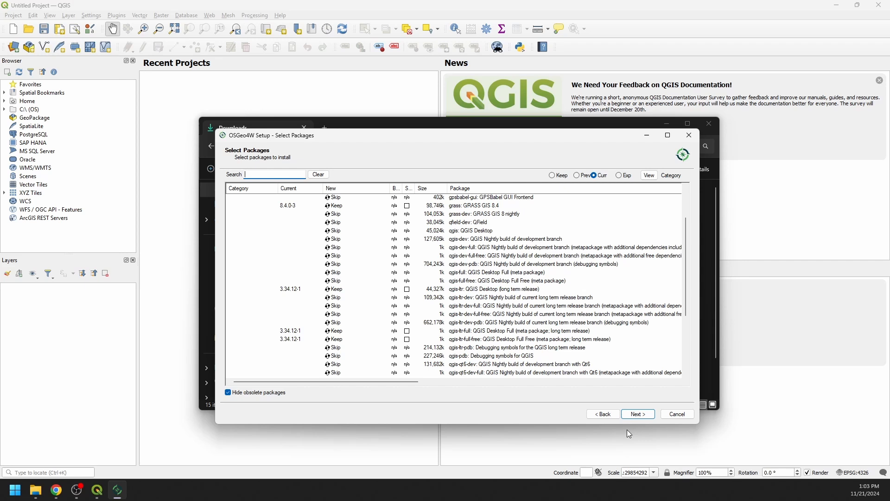
mouse_move(335, 335)
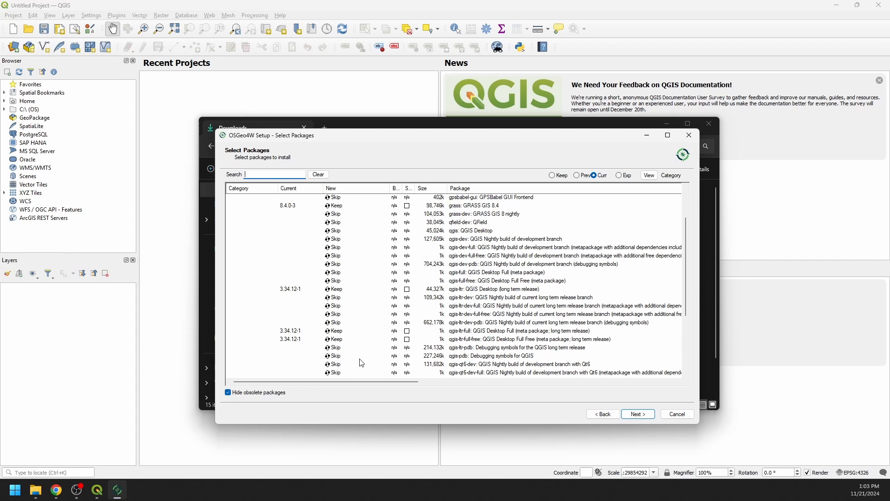
mouse_move(348, 228)
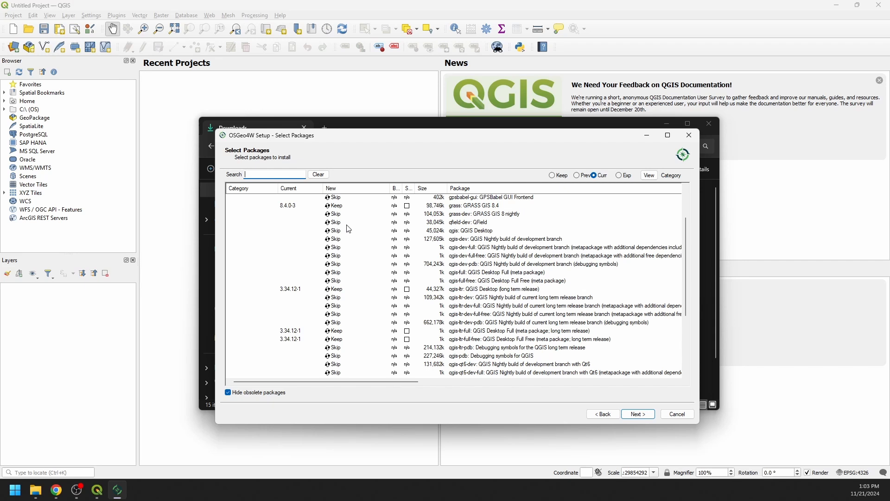
mouse_move(516, 344)
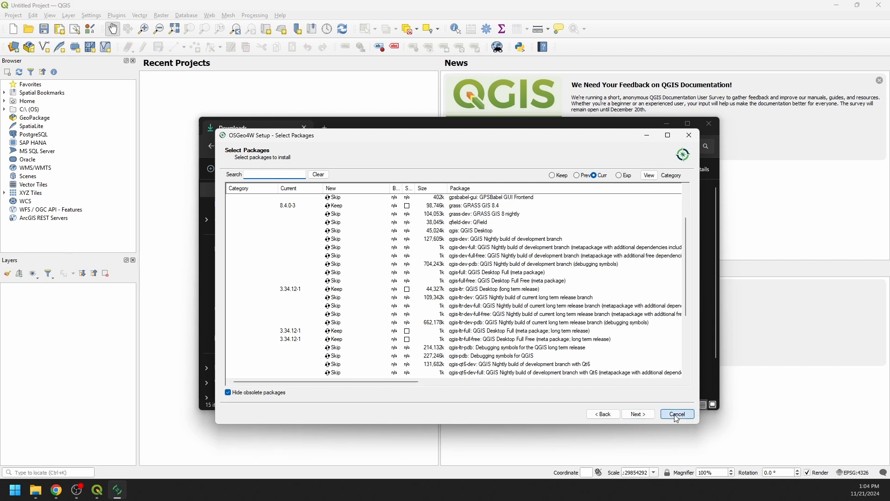
Cancel OSGeo4W Setup and confirm exiting without installing any changes.
click(675, 413)
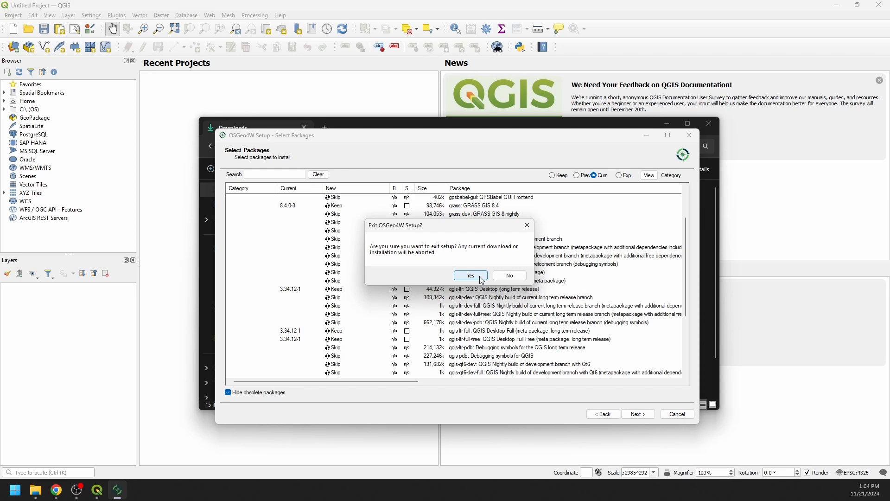
click(470, 276)
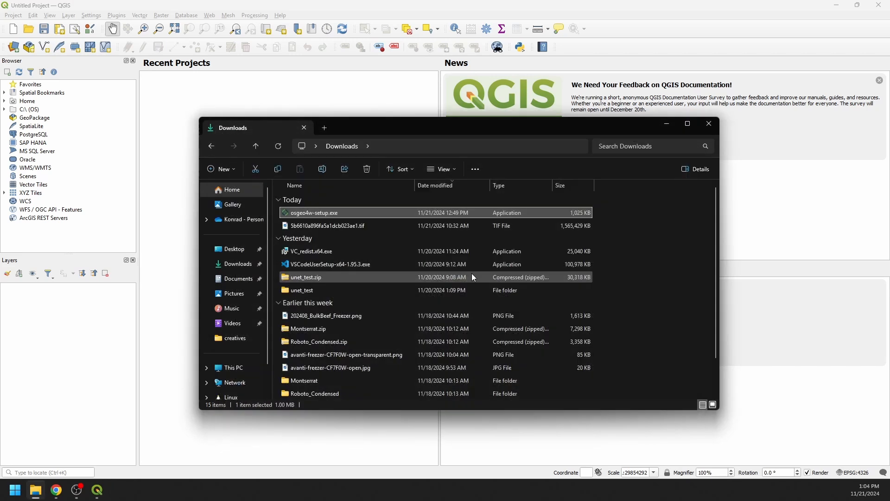